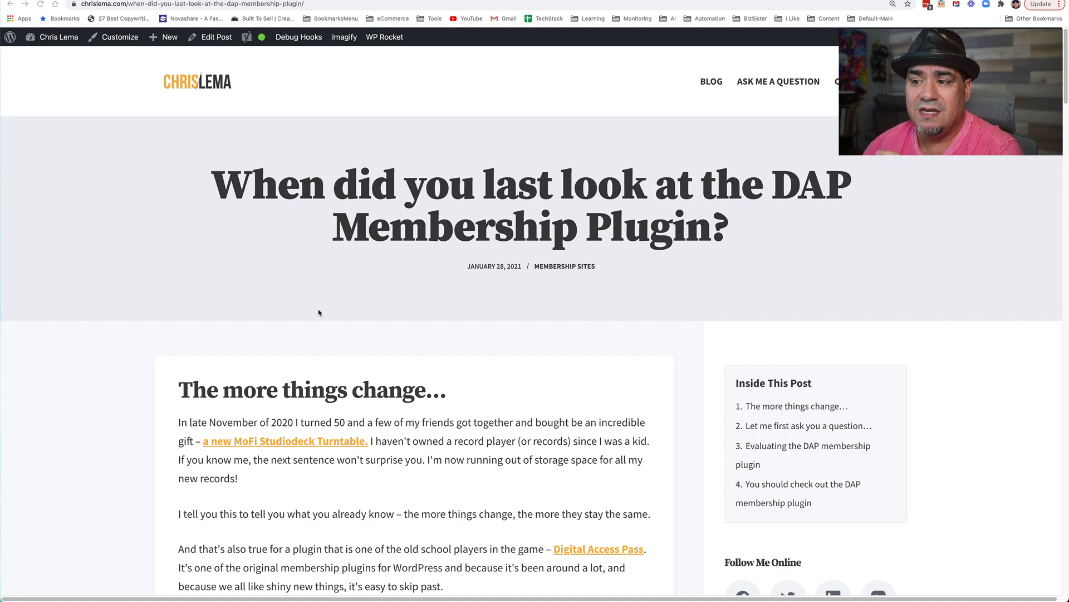
# Step: Scroll through the single post, then enable Show Theme Hooks from the Debug Hooks menu
pyautogui.scroll(-3)
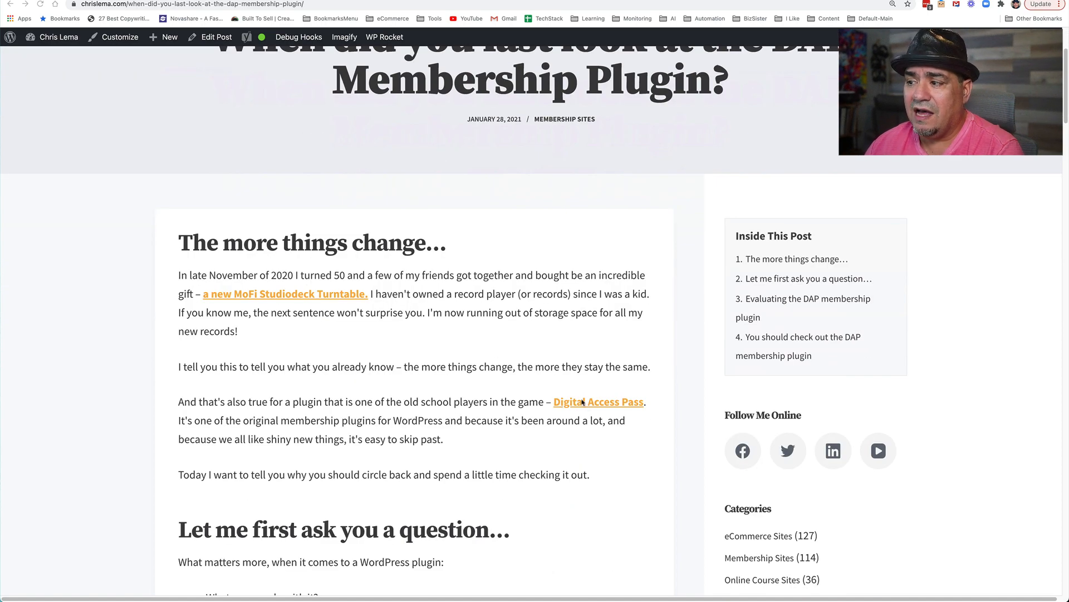
pyautogui.scroll(-3)
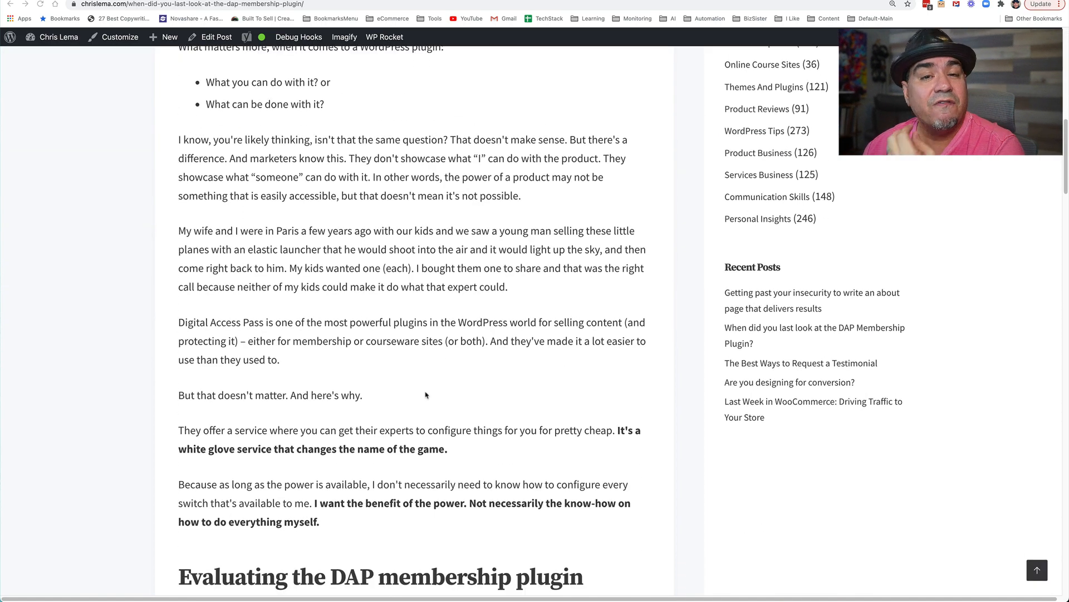
pyautogui.scroll(-3)
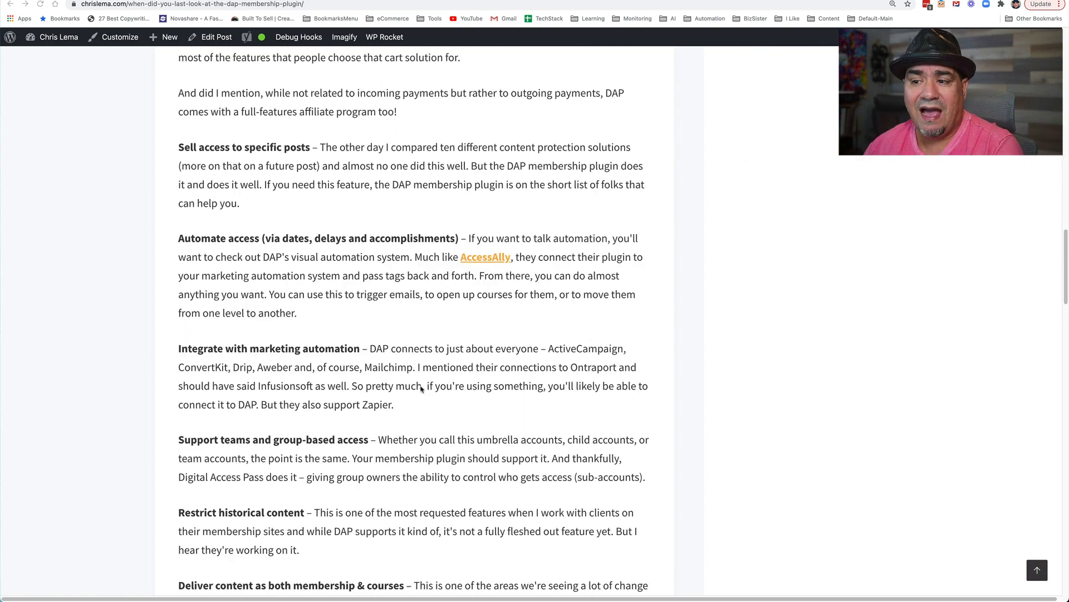
pyautogui.scroll(-3)
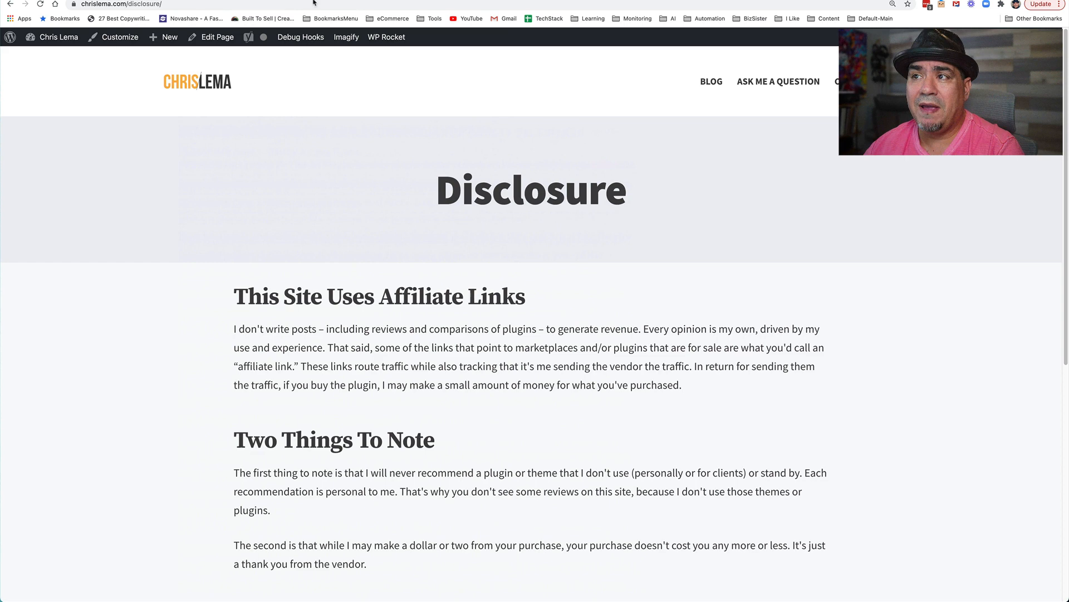
pyautogui.moveTo(332, 139)
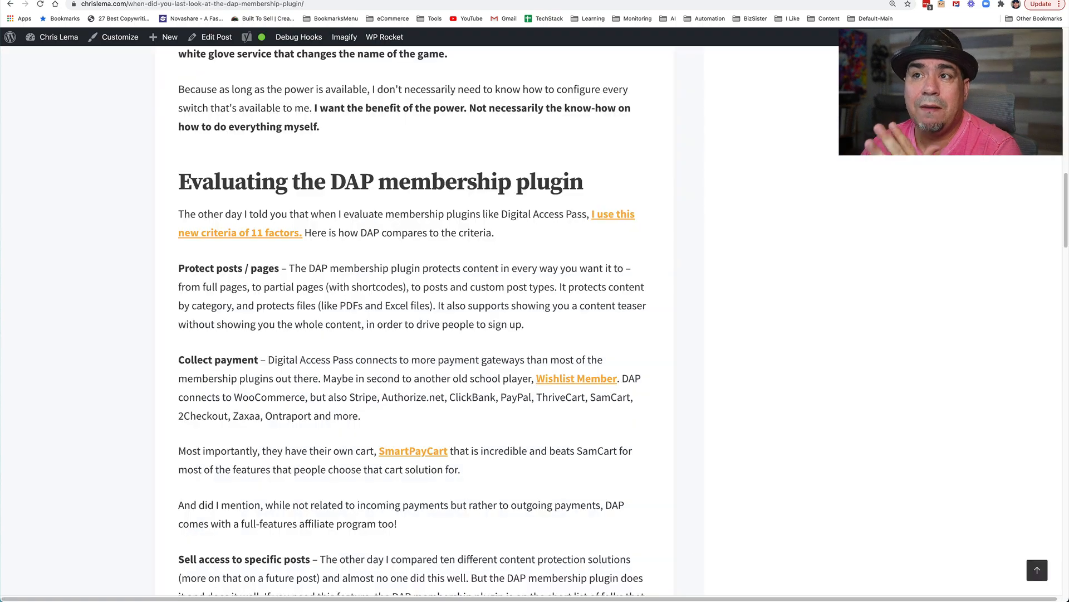
pyautogui.scroll(-3)
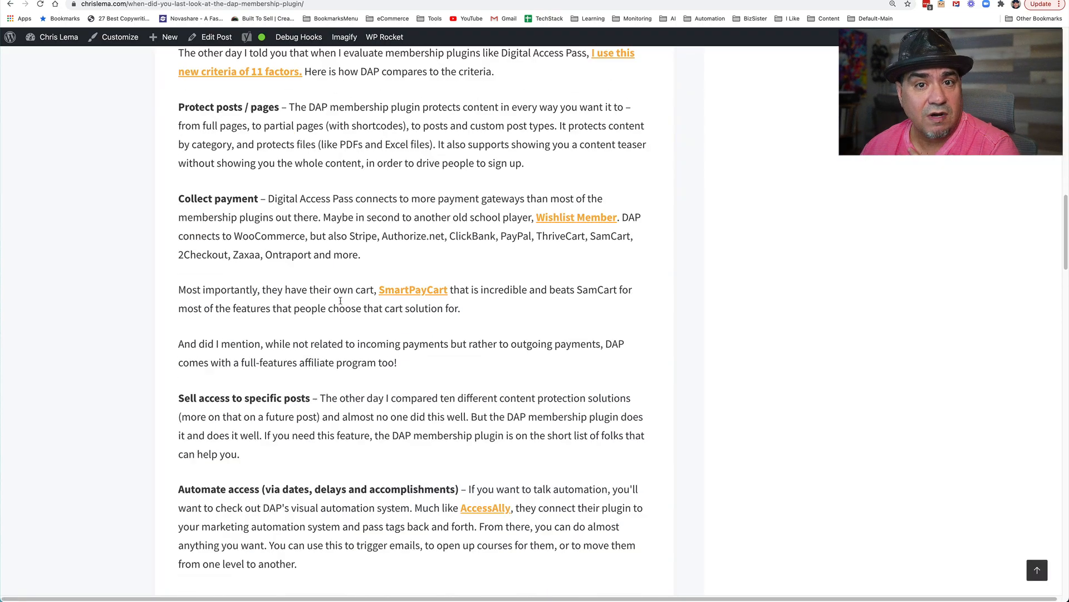
pyautogui.scroll(-3)
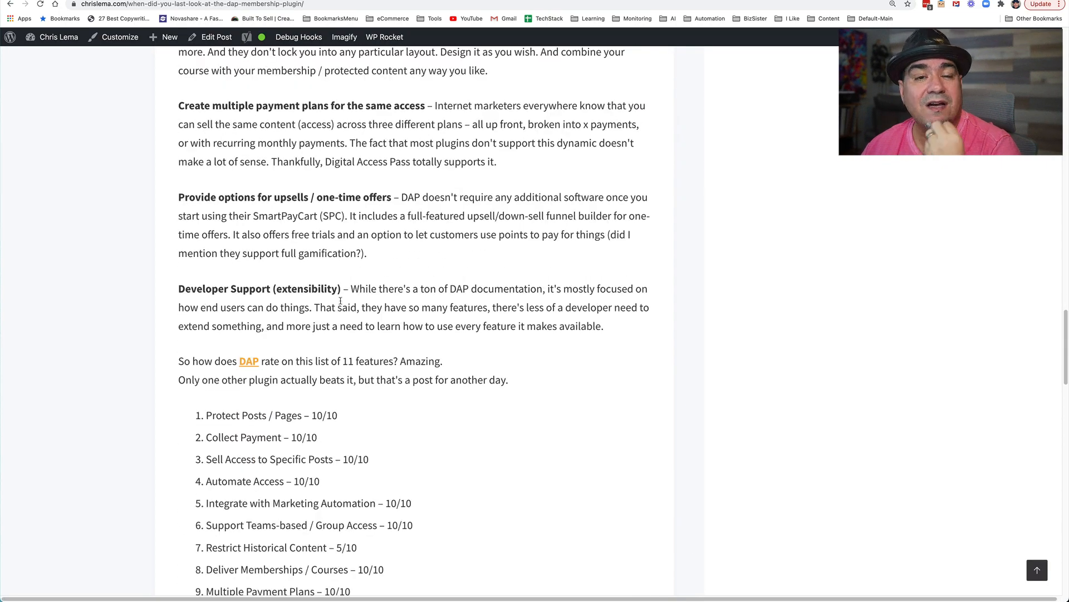
pyautogui.scroll(-3)
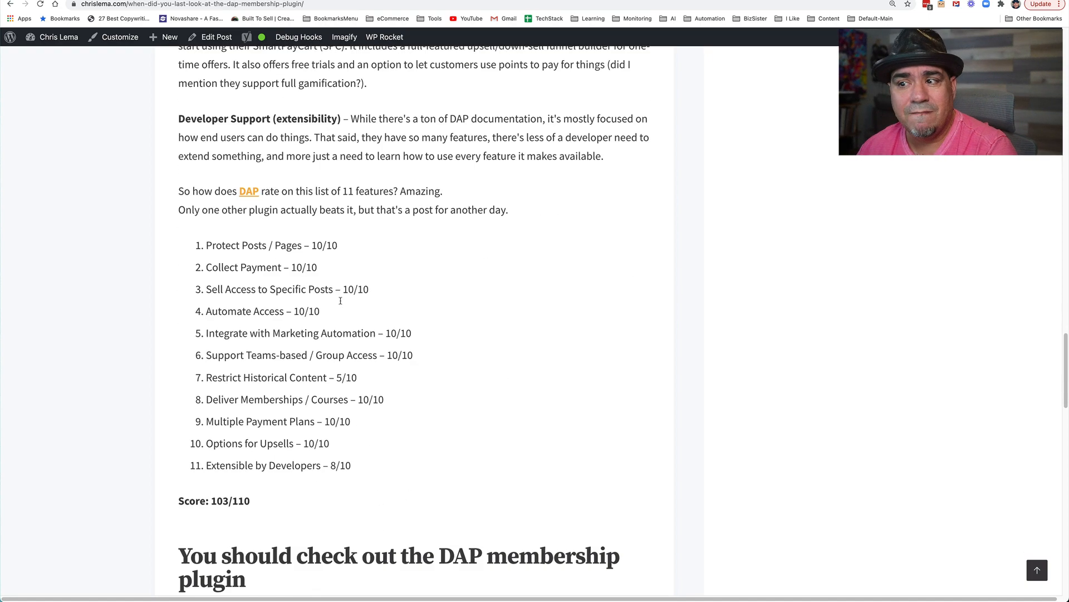
pyautogui.scroll(-3)
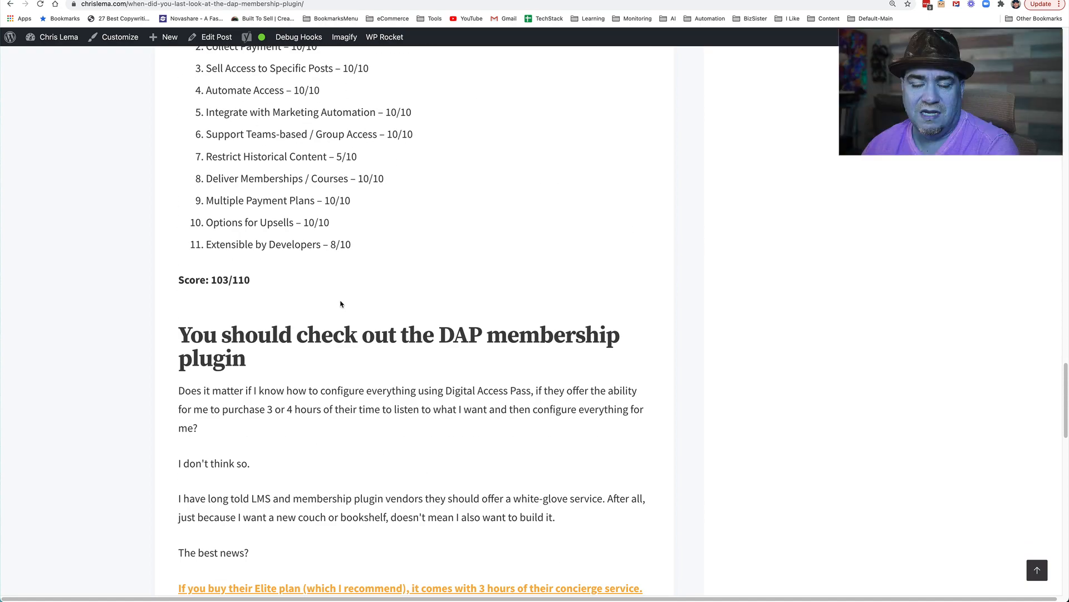
pyautogui.scroll(-3)
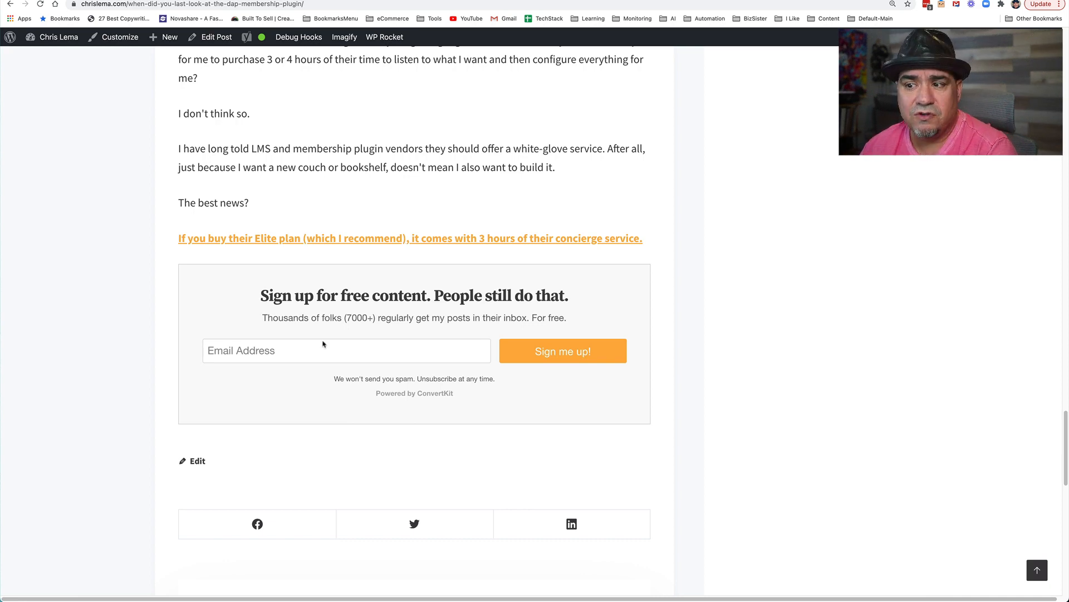
pyautogui.scroll(-3)
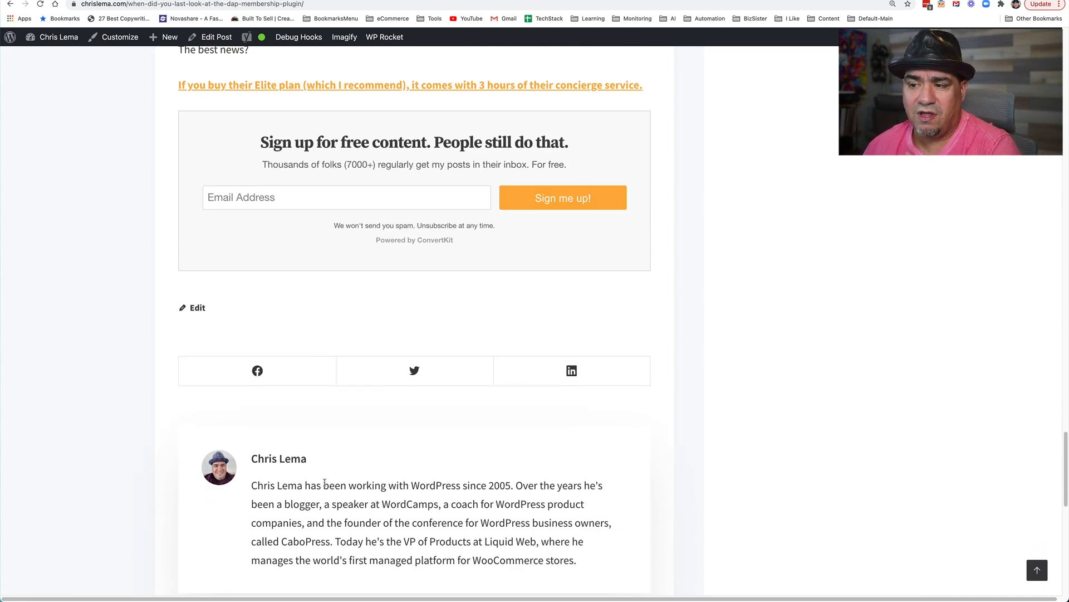
pyautogui.scroll(-3)
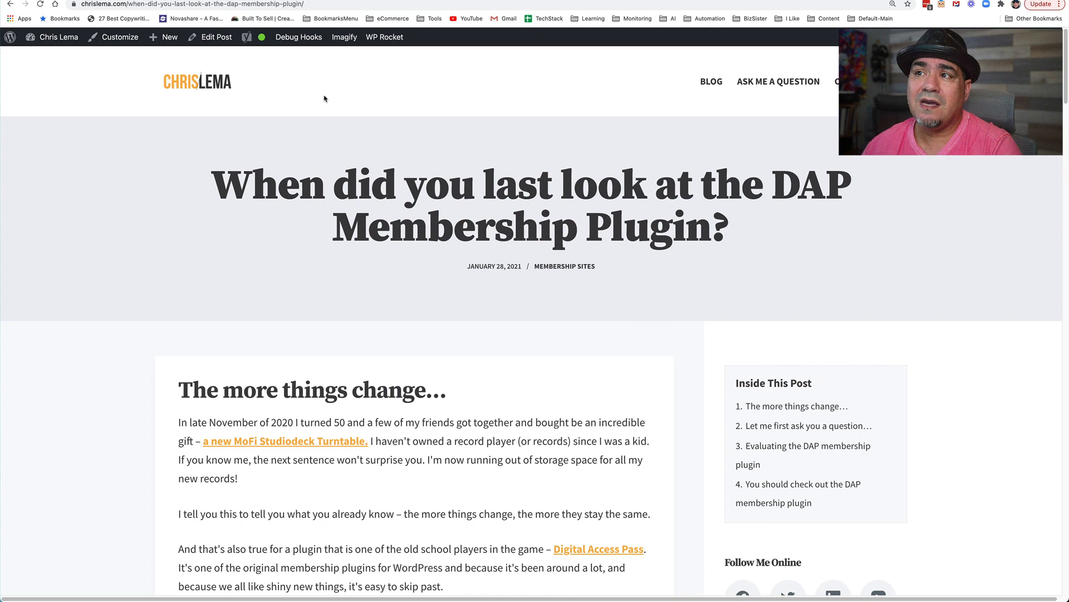
pyautogui.click(298, 37)
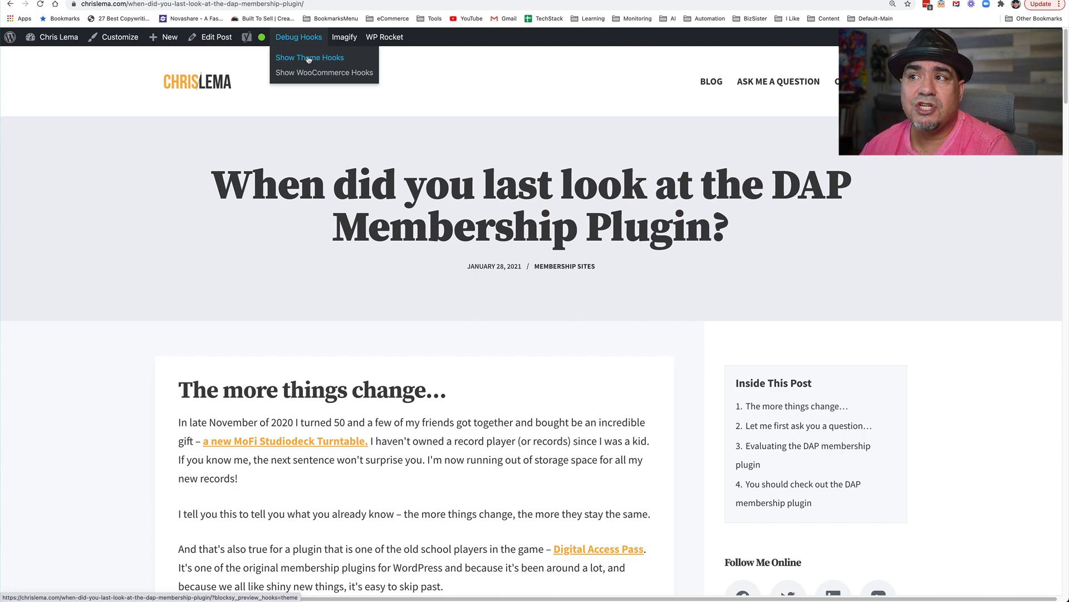
pyautogui.click(310, 58)
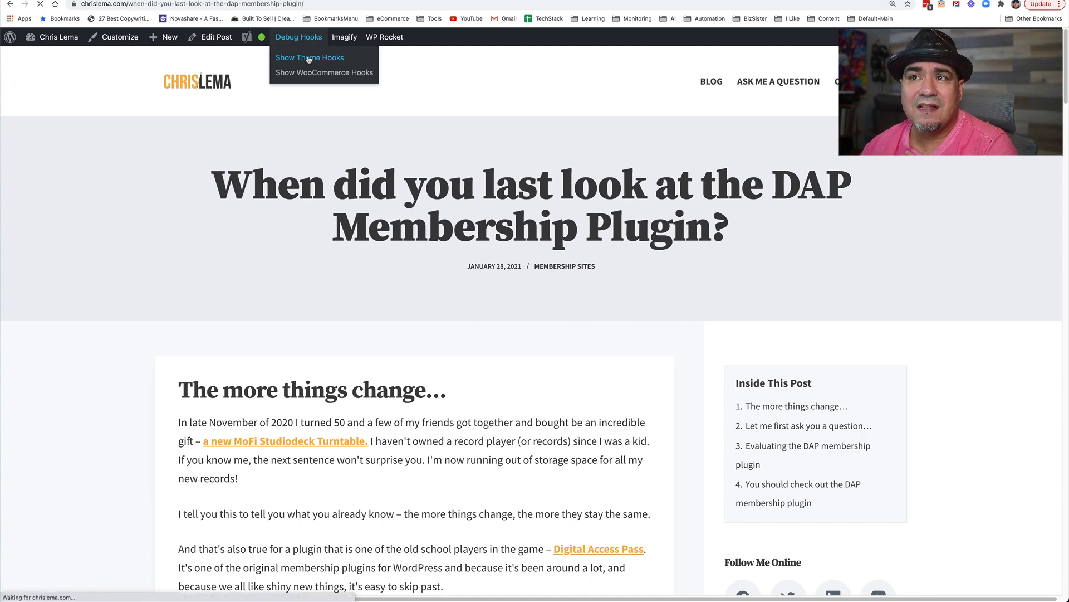
pyautogui.click(309, 57)
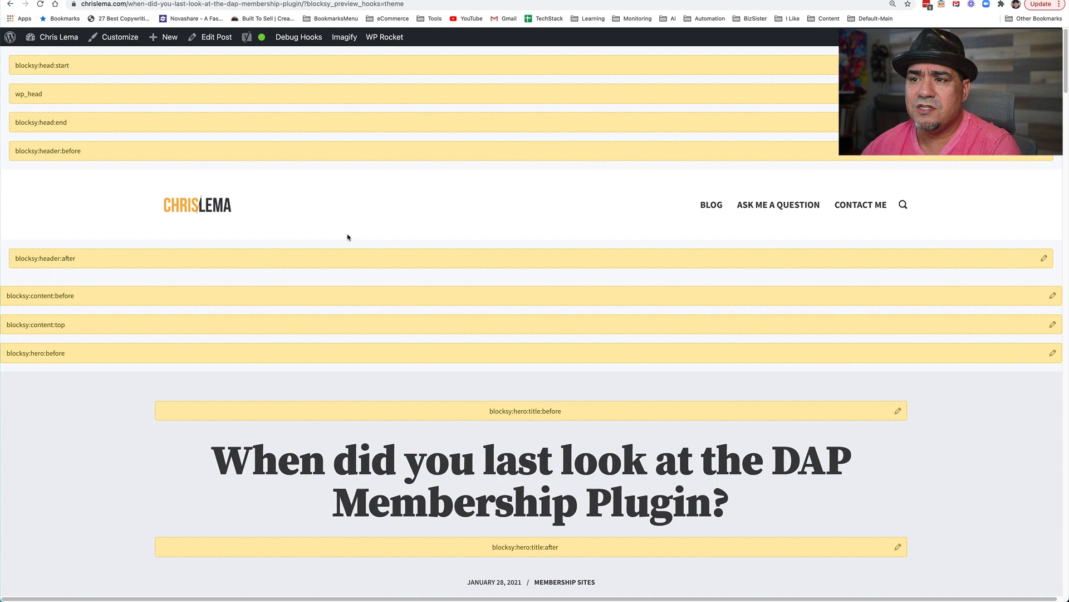
# Step: Create a content block from the blocksy:single:content:bottom hook marker's pencil icon
pyautogui.scroll(-3)
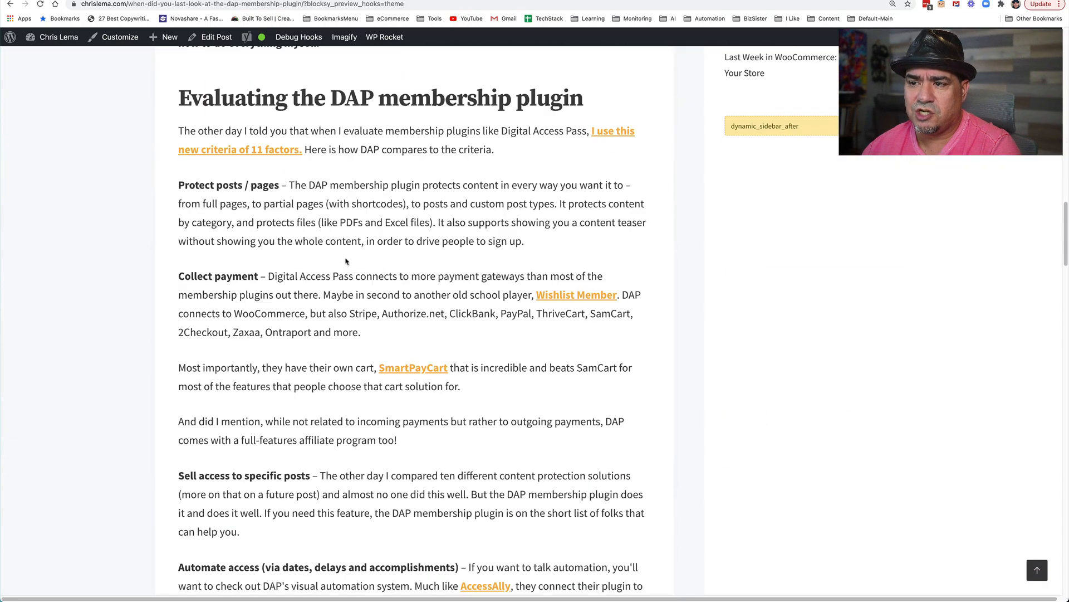
pyautogui.scroll(-3)
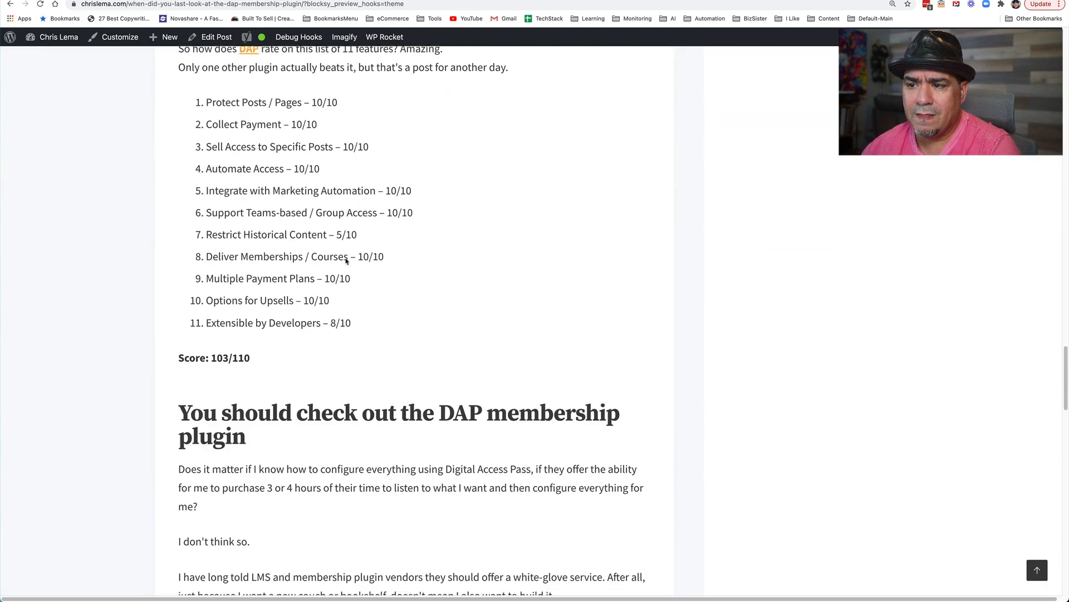
pyautogui.scroll(-3)
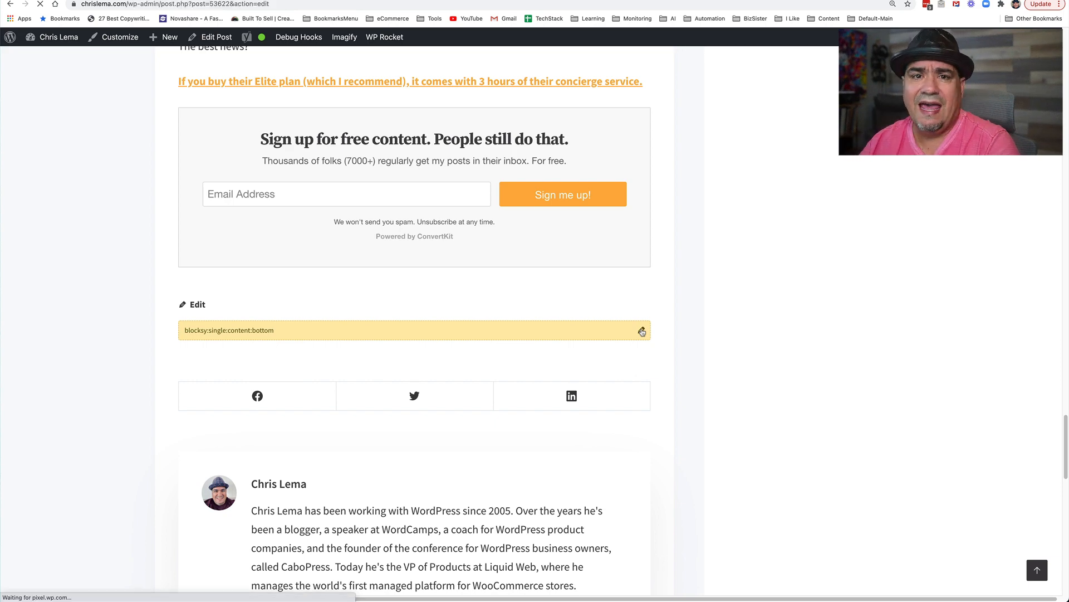
pyautogui.click(641, 331)
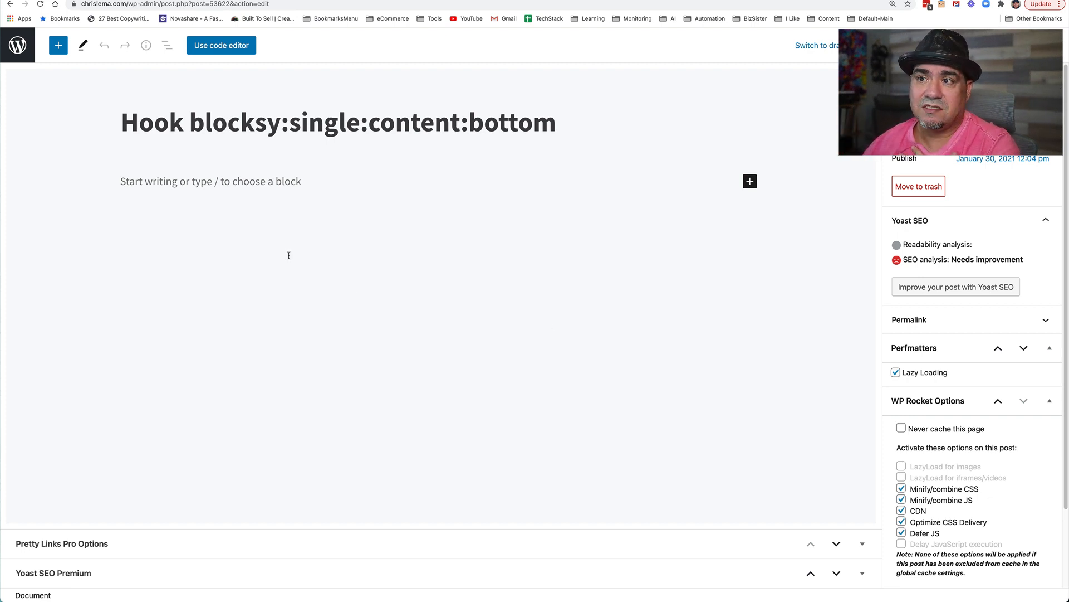
# Step: Insert a Container block and add an empty paragraph inside it
pyautogui.click(750, 181)
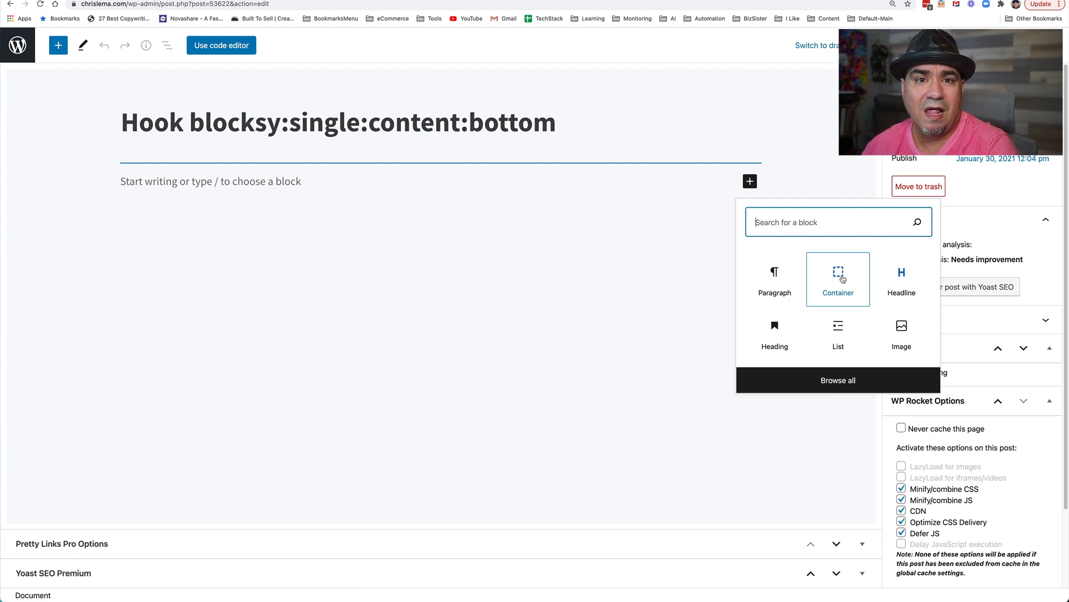
pyautogui.click(838, 278)
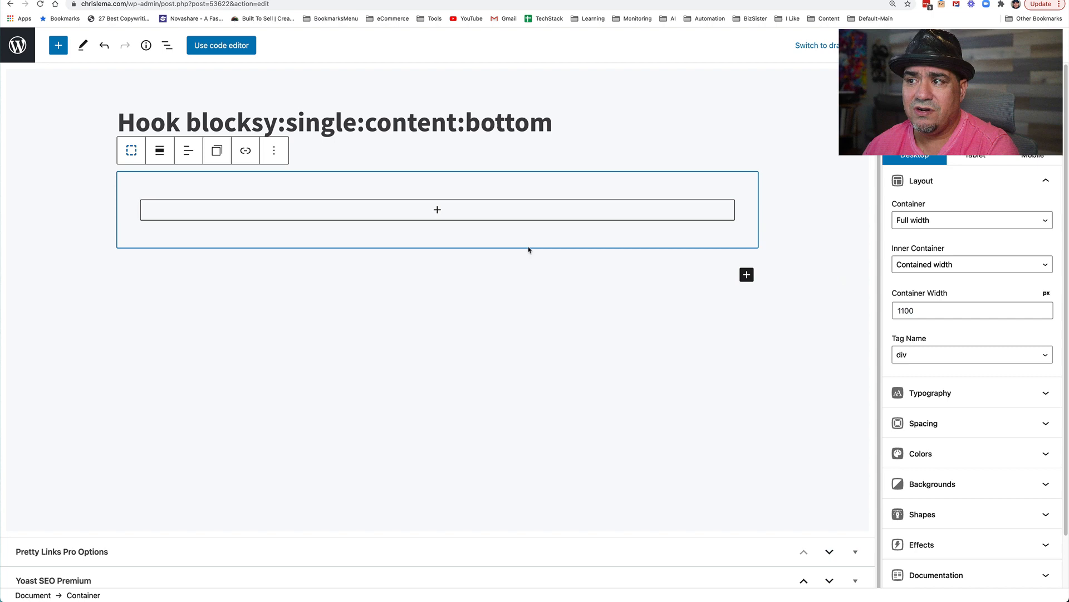
pyautogui.click(437, 210)
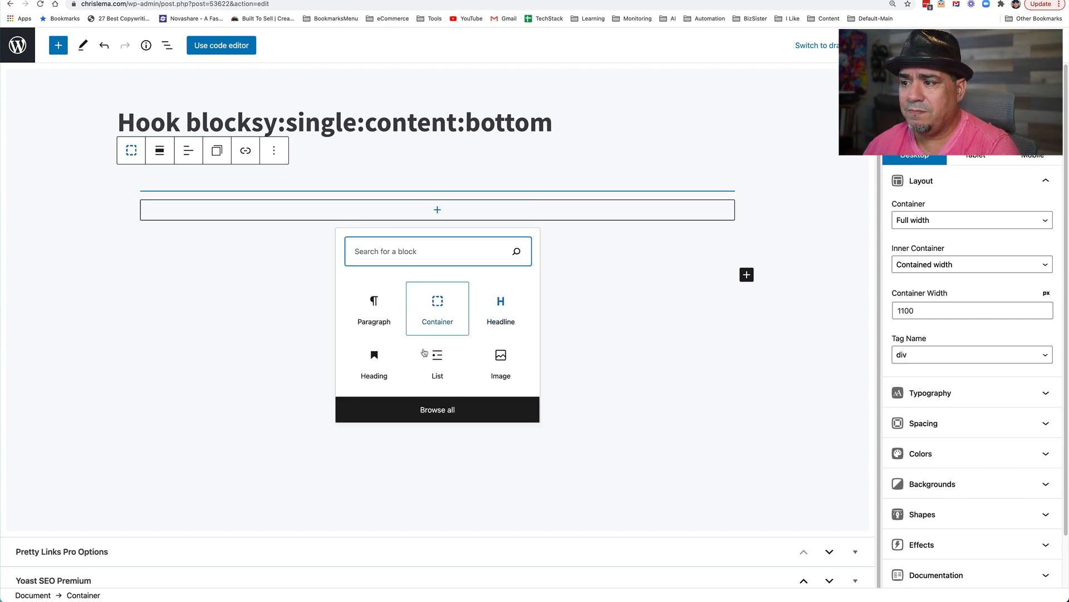
pyautogui.click(374, 308)
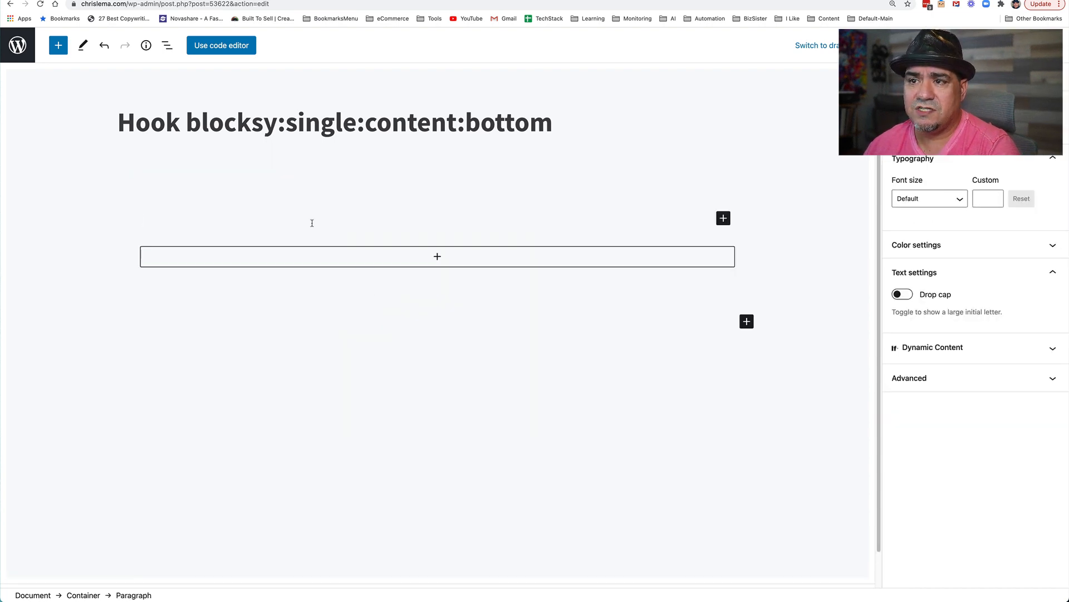
# Step: Type the disclosure about external affiliate links earning a commission on purchases
pyautogui.write('This post contai')
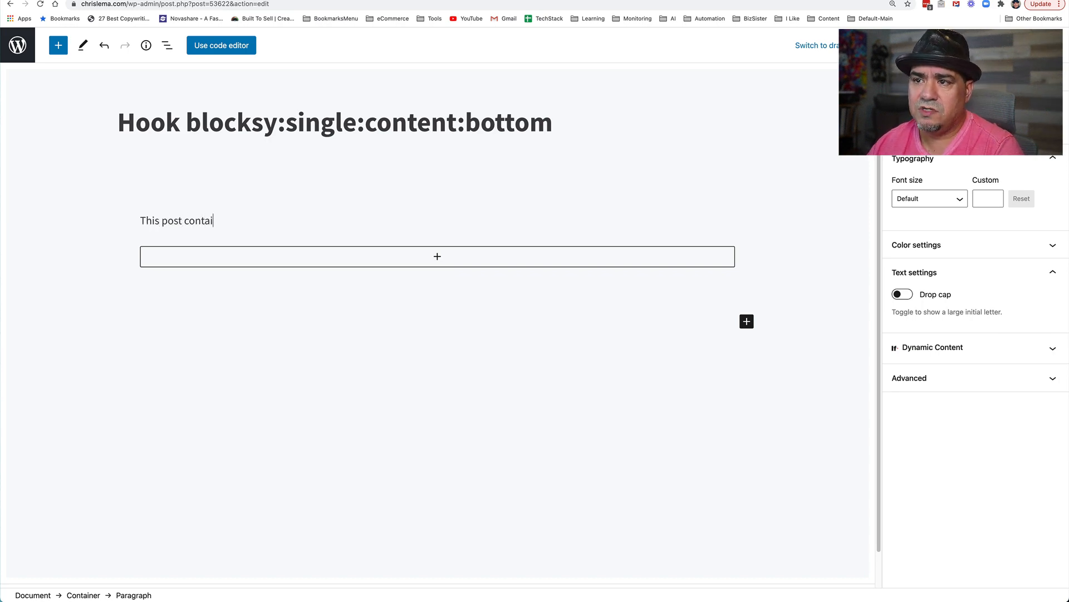
pyautogui.write('ns')
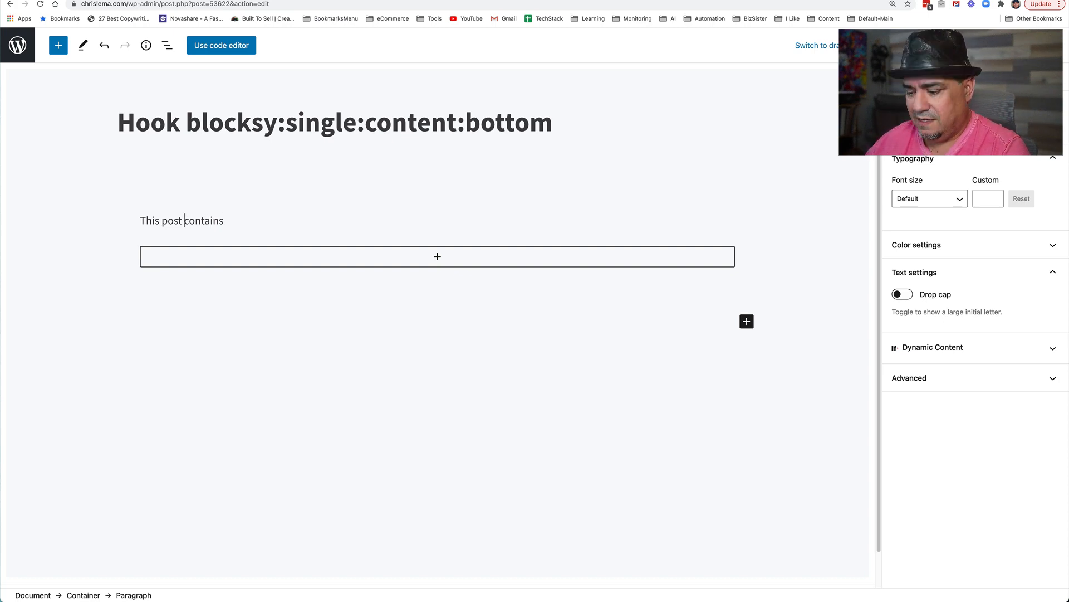
pyautogui.write('may')
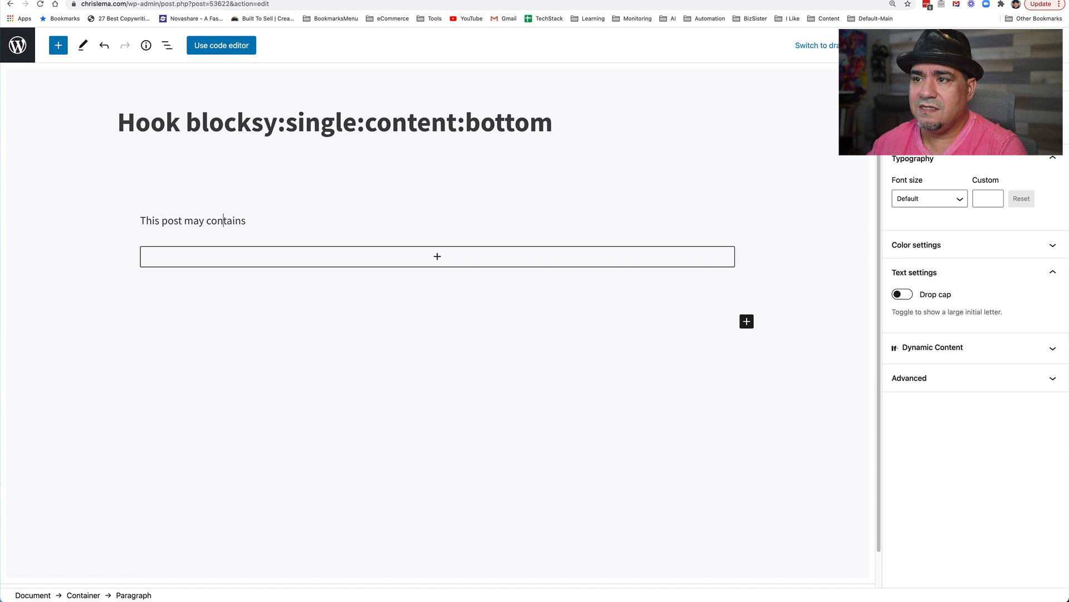
pyautogui.write('es')
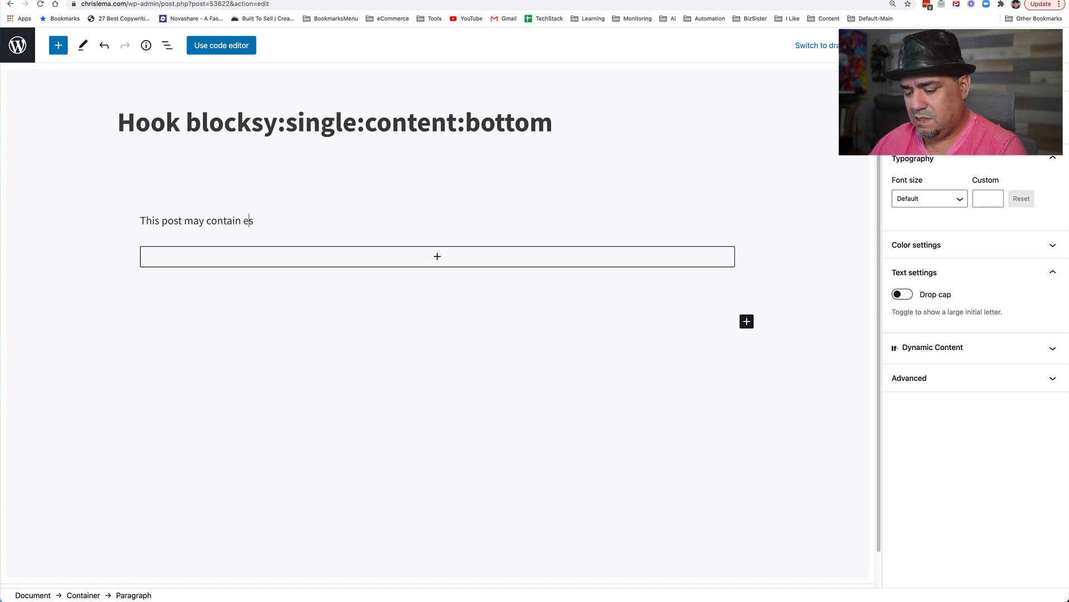
pyautogui.write('xternal')
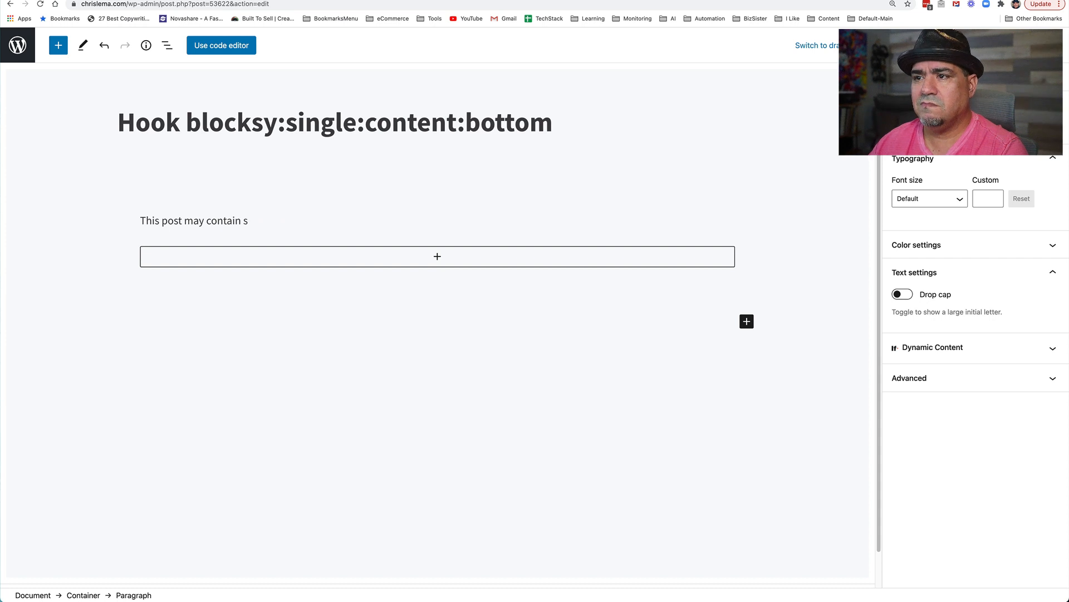
pyautogui.write('affiliate links')
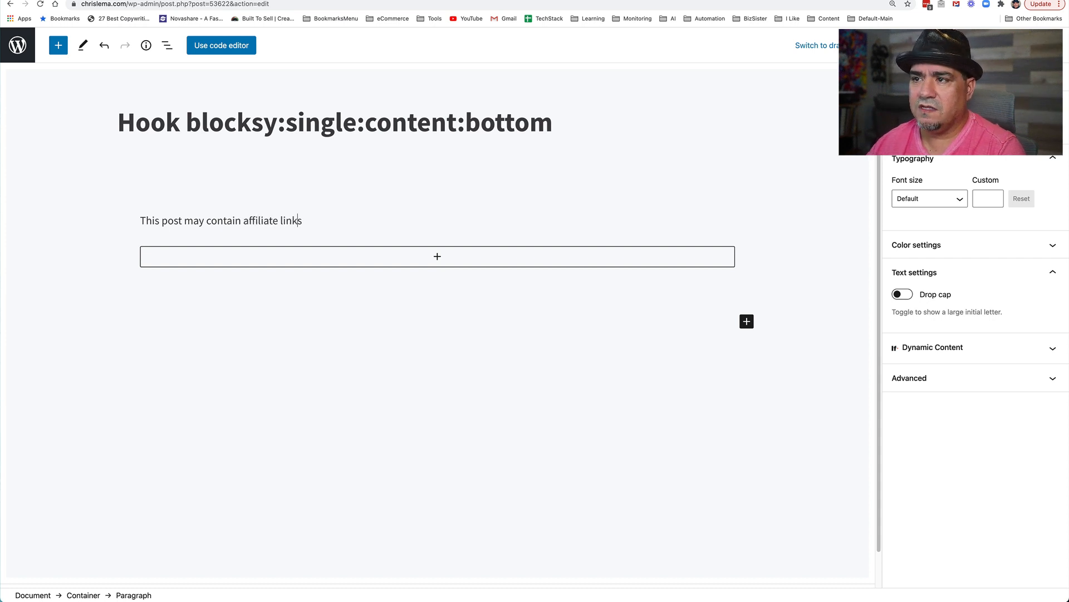
pyautogui.write('. That')
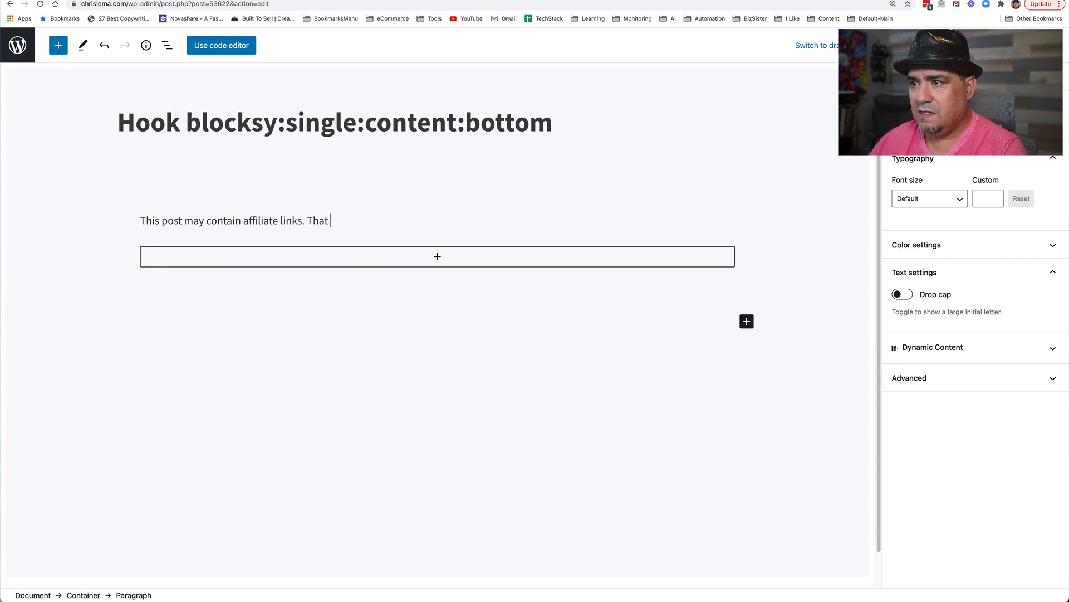
pyautogui.write('means if you')
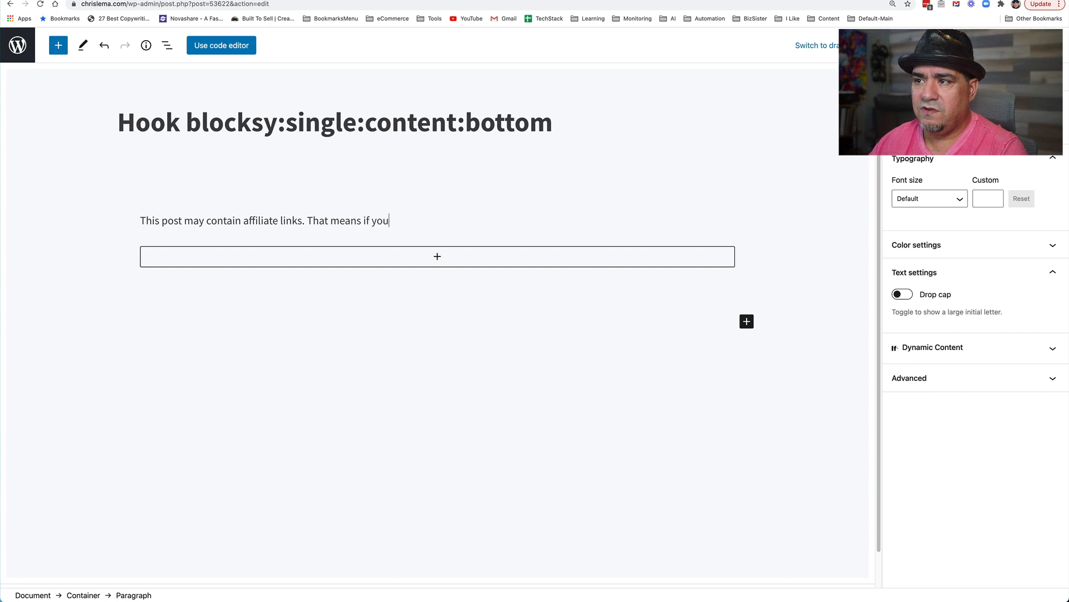
pyautogui.write('click on it,')
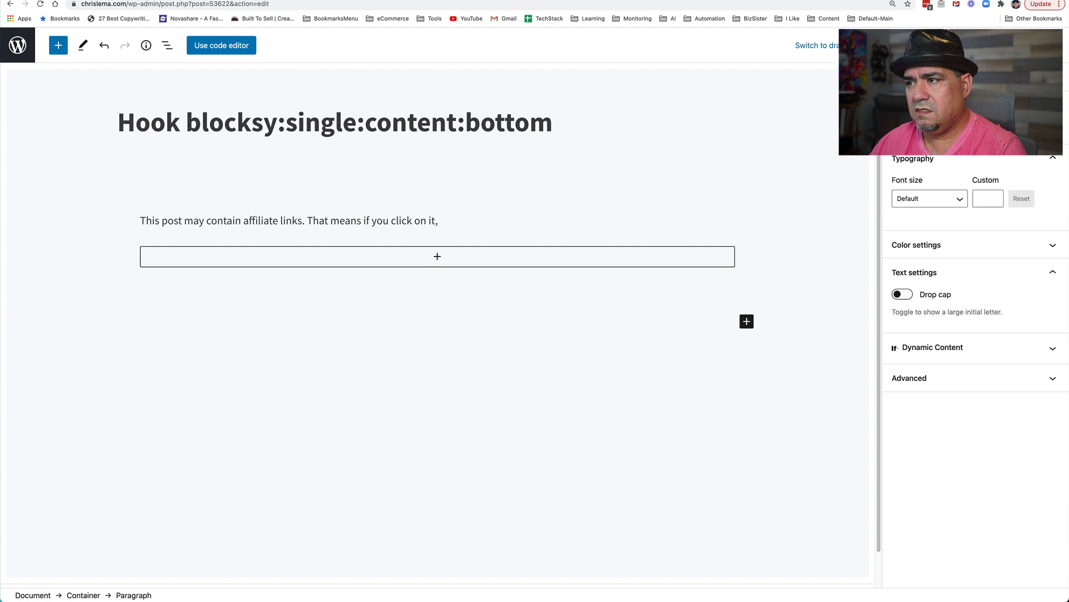
pyautogui.write('them and')
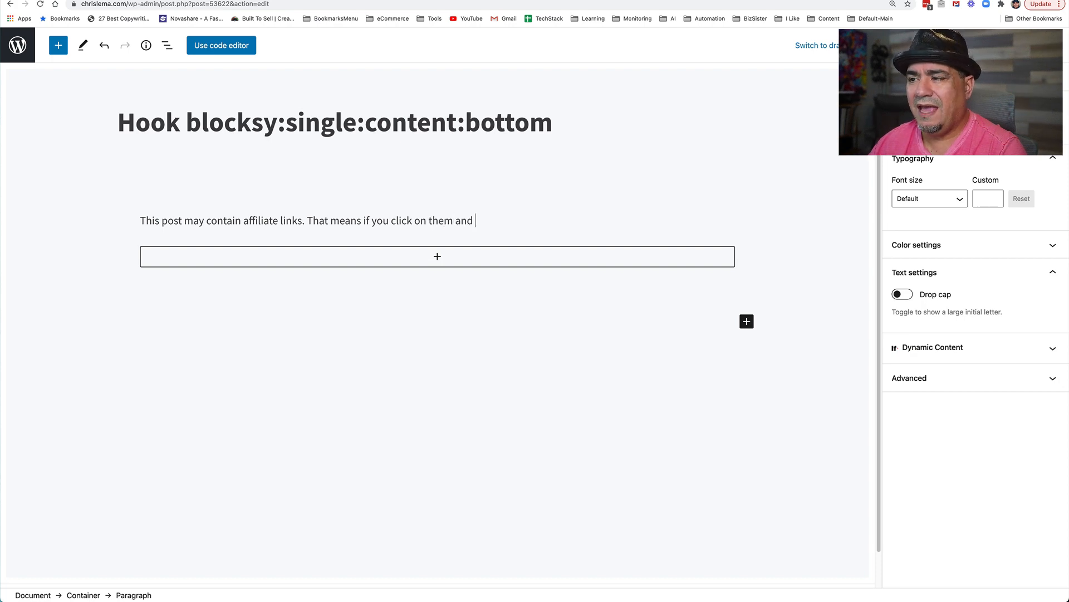
pyautogui.write('make a purchsa')
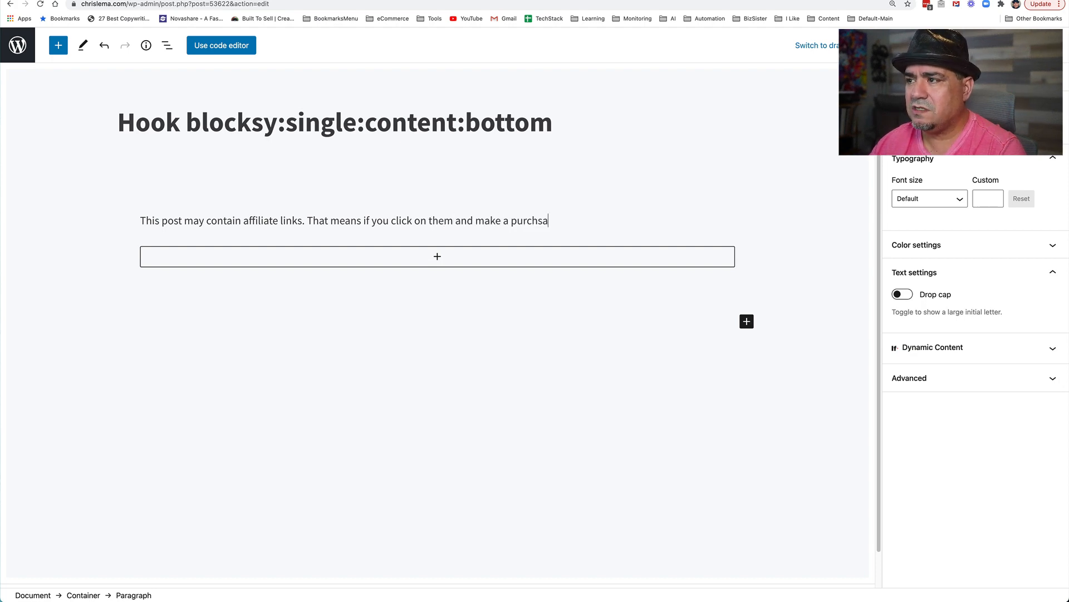
pyautogui.write("se, I'll get")
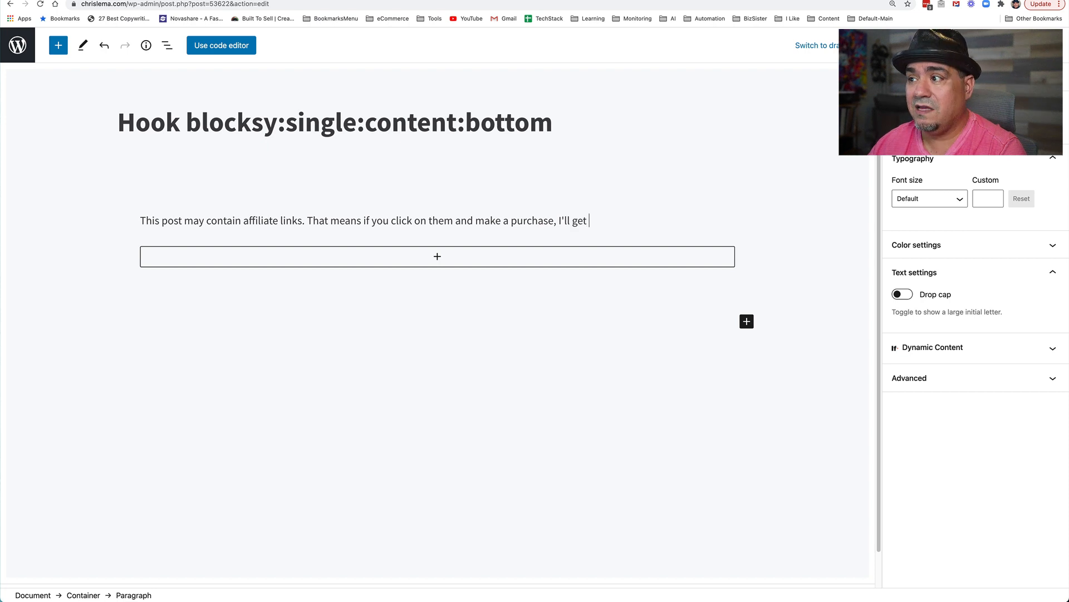
pyautogui.write('a commission, at no cost to yo')
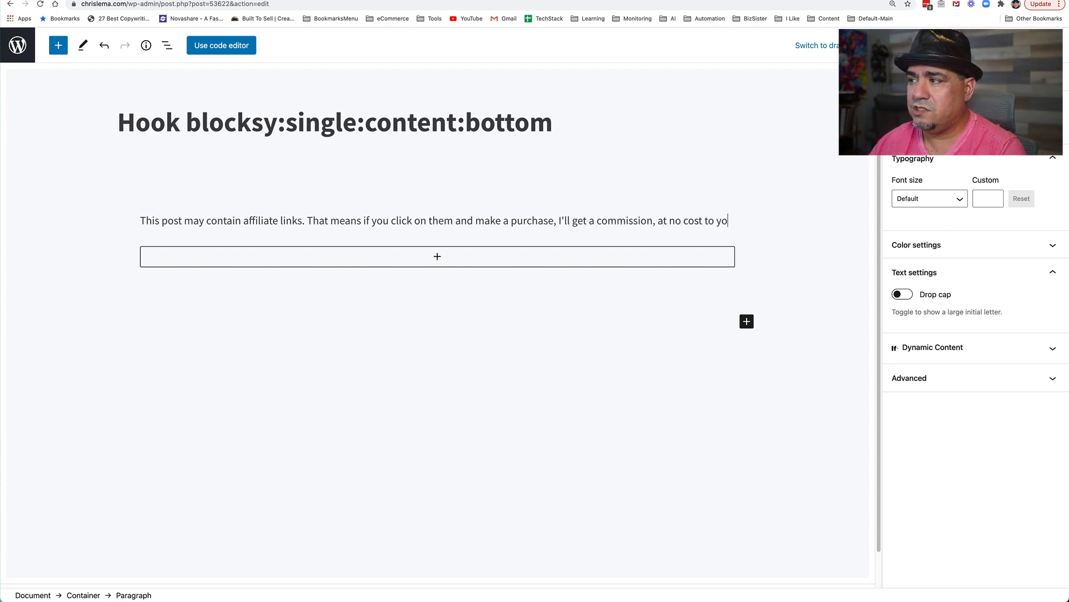
pyautogui.write('u.')
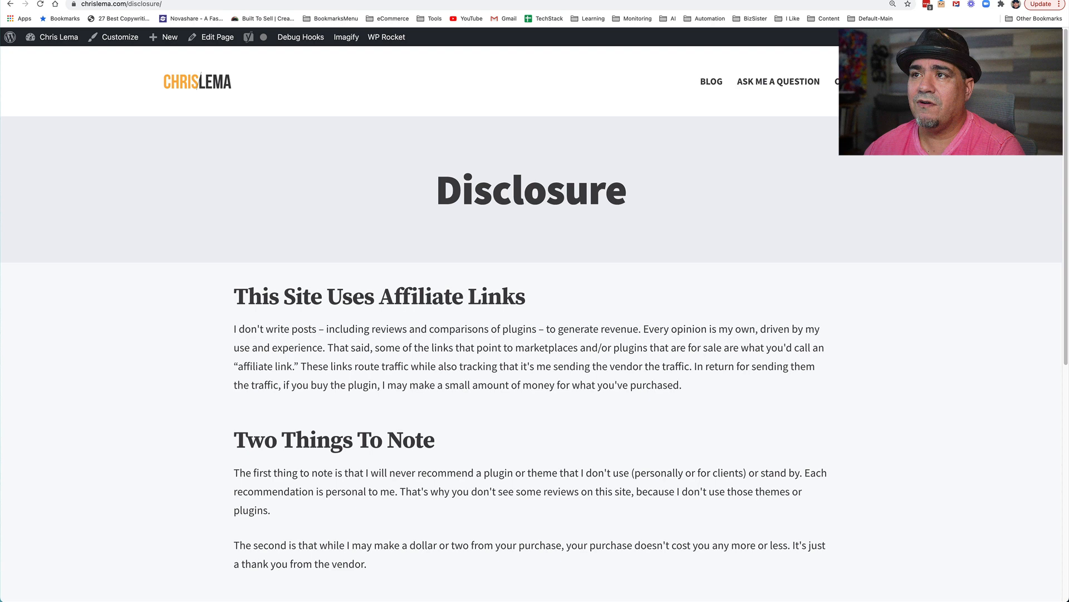
# Step: Link 'affiliate links' to the Disclosure page URL and select the parent Container
pyautogui.click(119, 4)
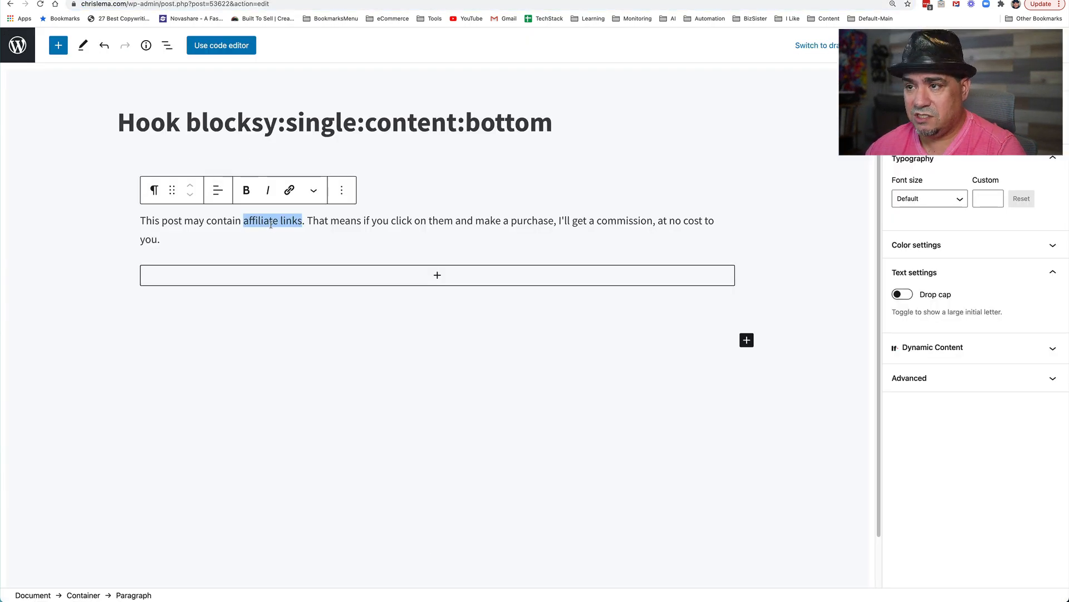
pyautogui.click(289, 189)
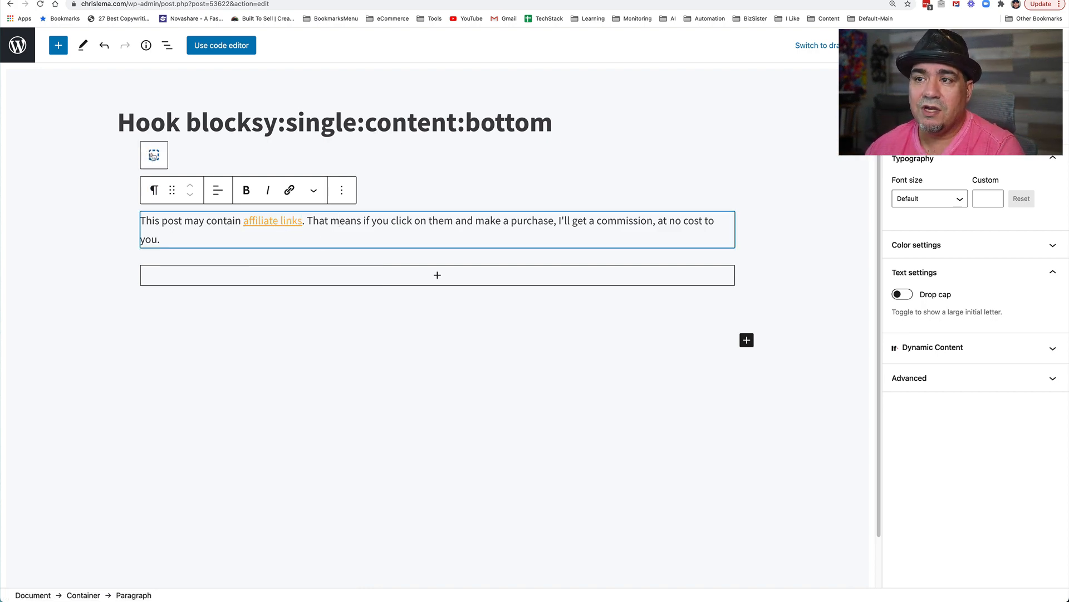
pyautogui.click(130, 150)
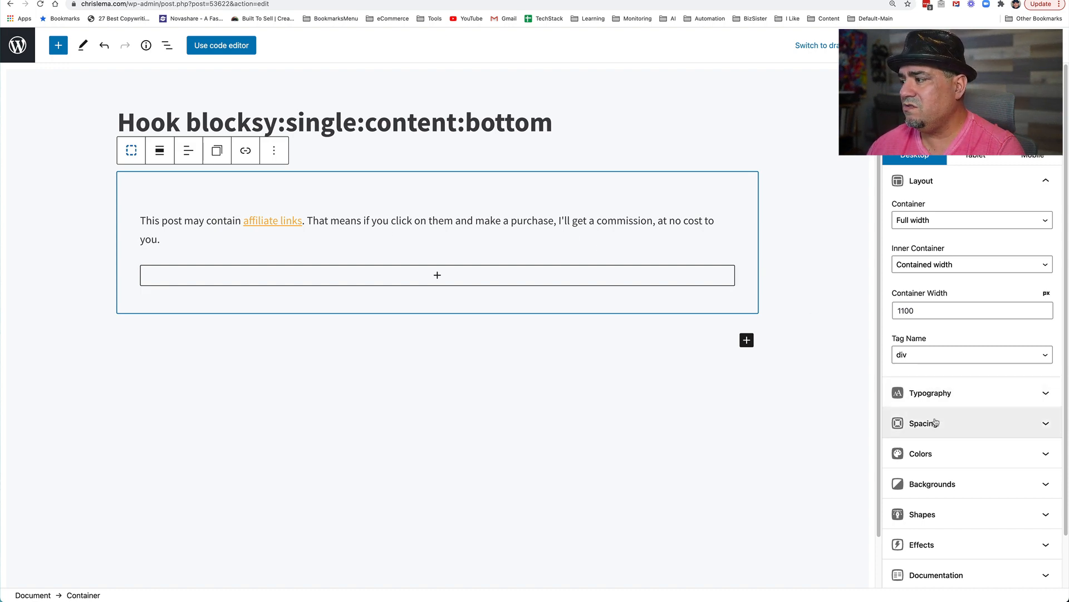
# Step: Change the Container's Typography font size from 17 to 14 px
pyautogui.click(929, 393)
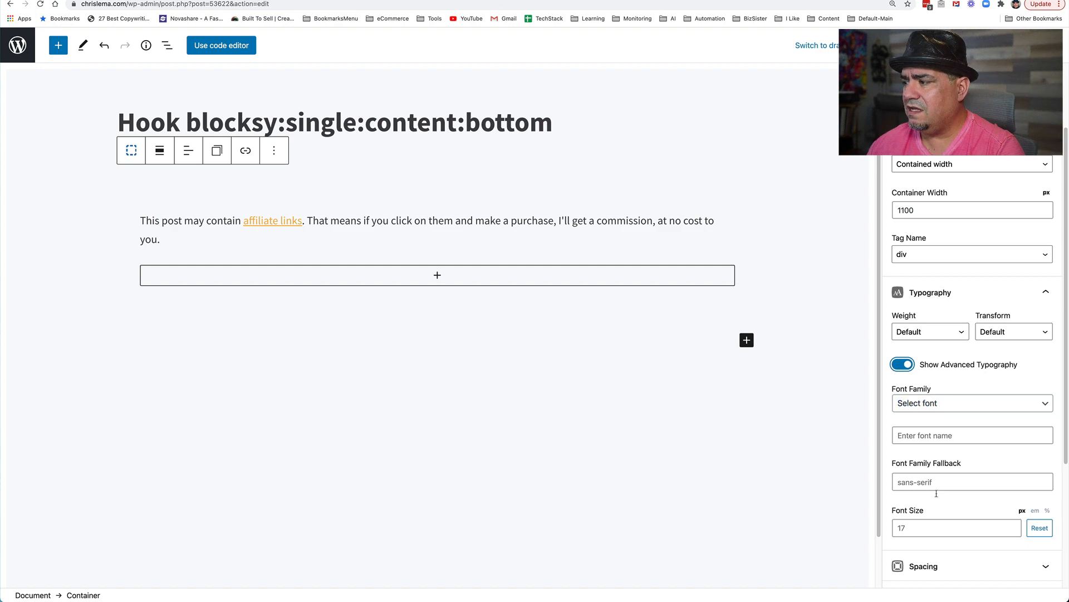
pyautogui.click(954, 528)
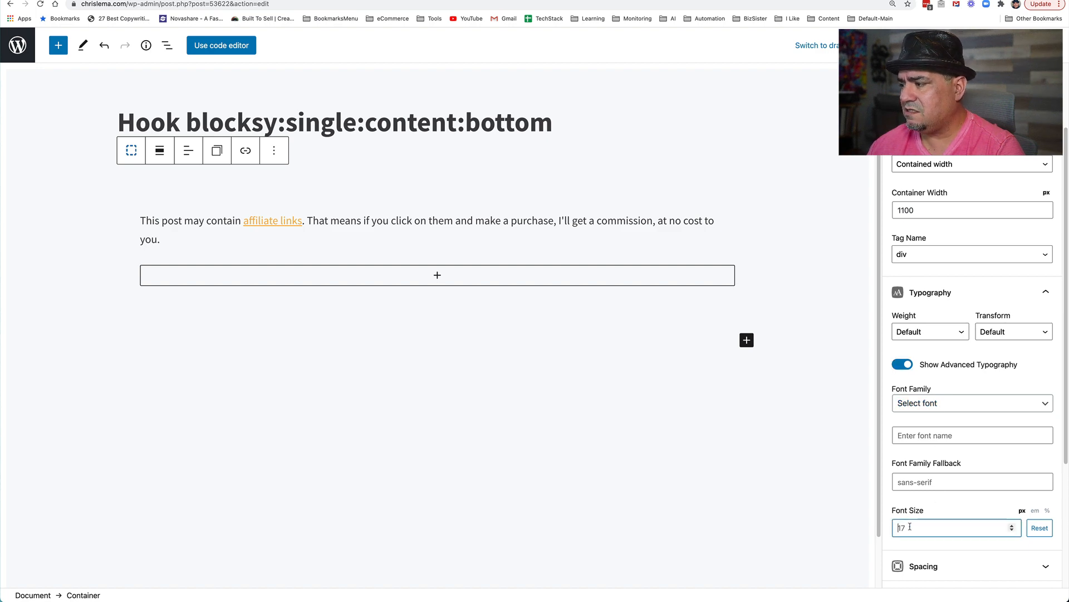
pyautogui.write('14')
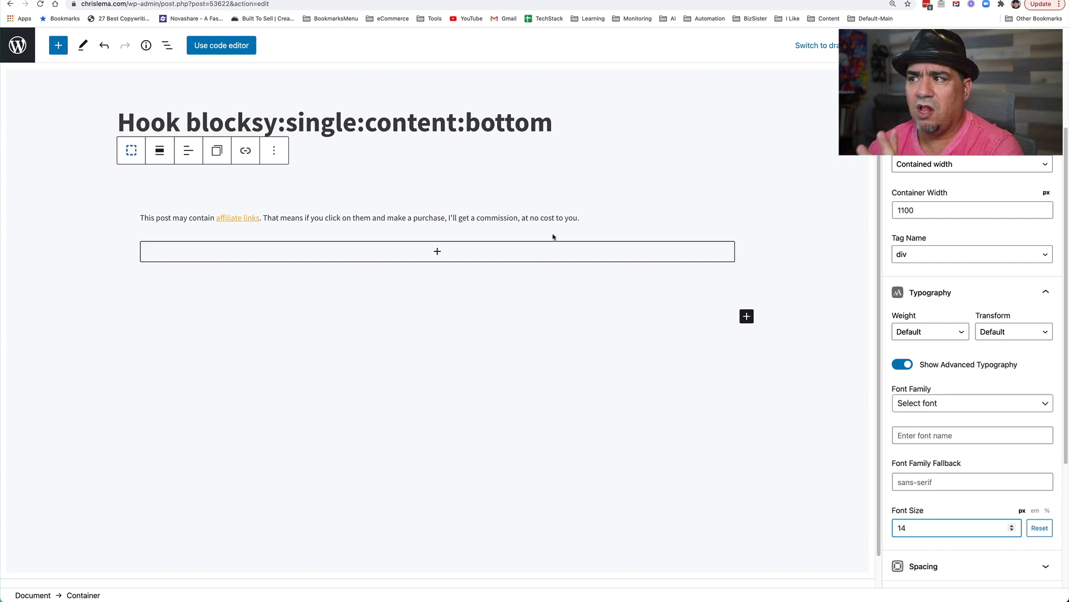
pyautogui.moveTo(304, 228)
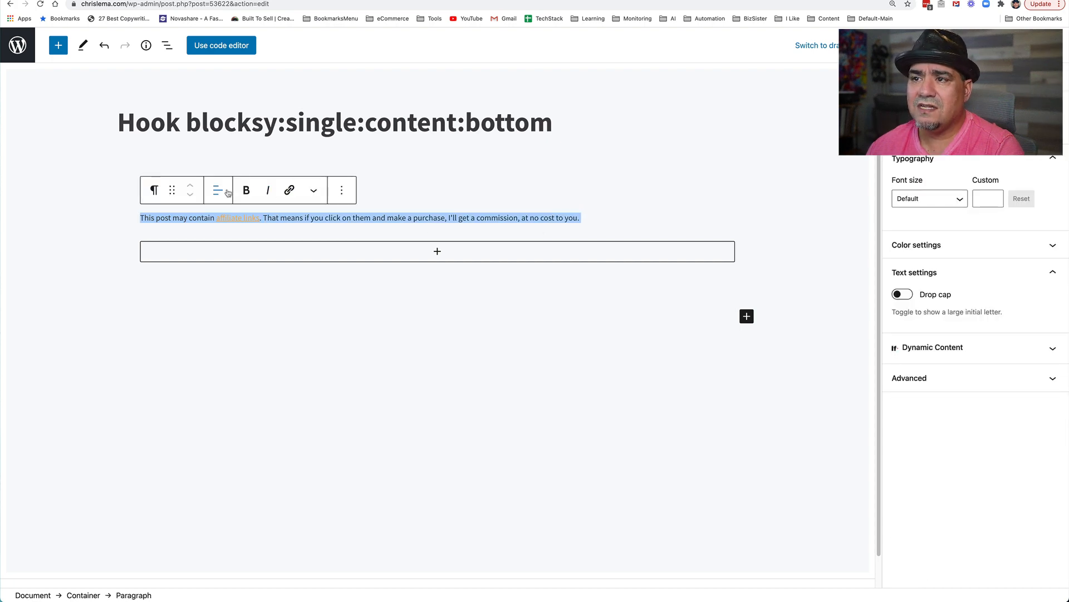
# Step: Center-align the disclosure text and add a custom CSS class to the container
pyautogui.click(218, 190)
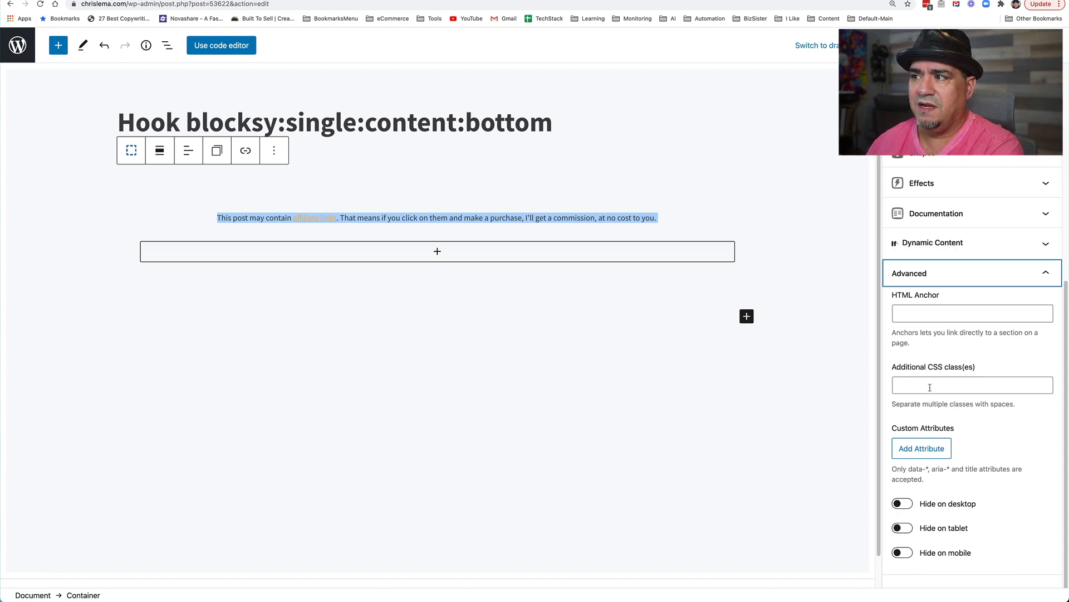
pyautogui.click(437, 218)
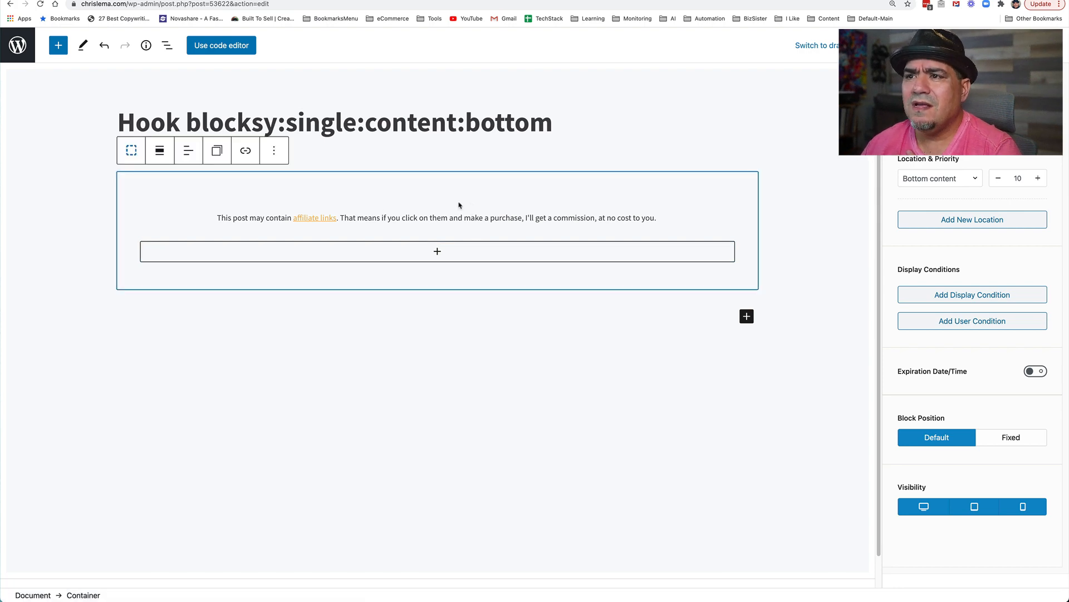
pyautogui.moveTo(130, 149)
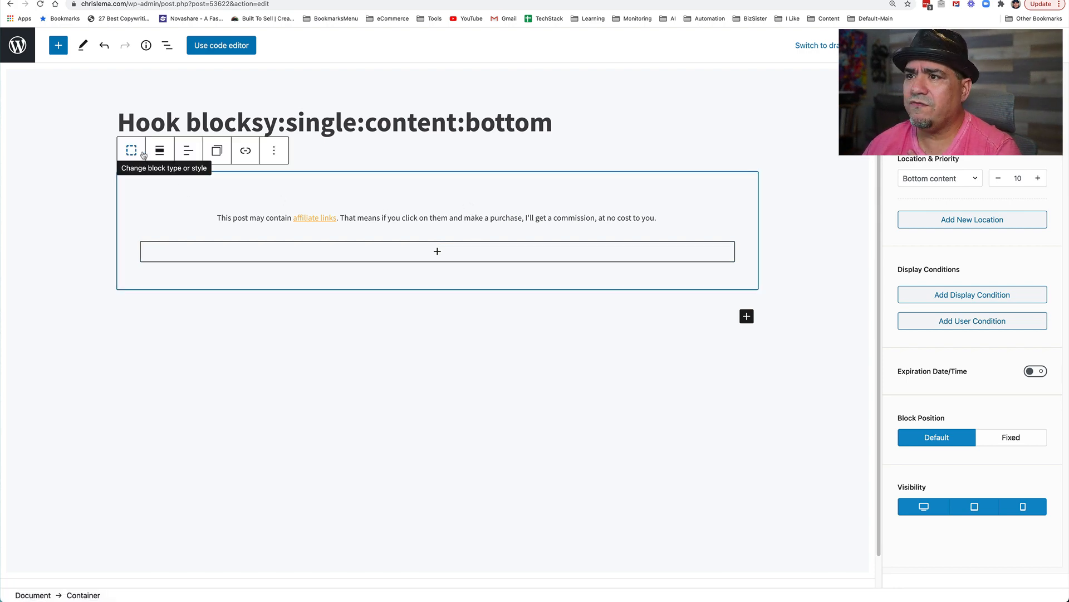
# Step: Show the container's full settings and set top and bottom padding to 30
pyautogui.click(273, 149)
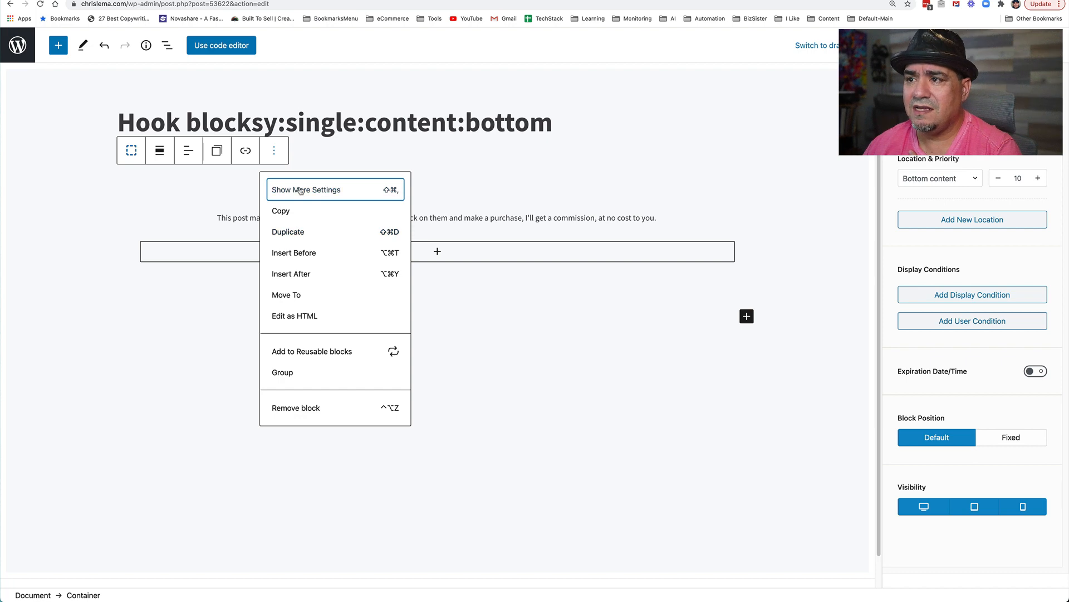
pyautogui.click(306, 189)
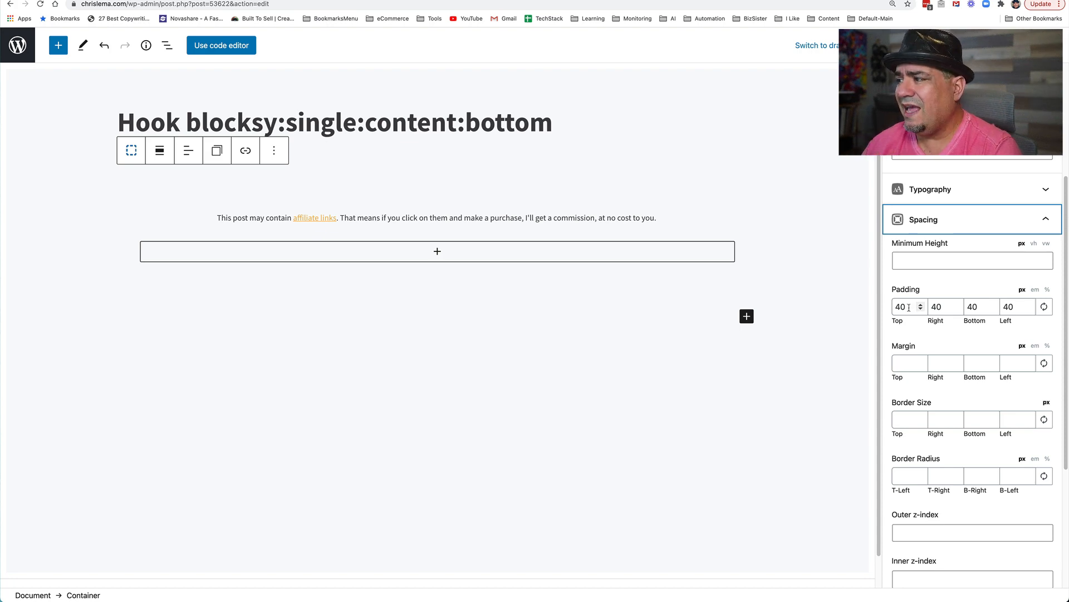
pyautogui.click(907, 306)
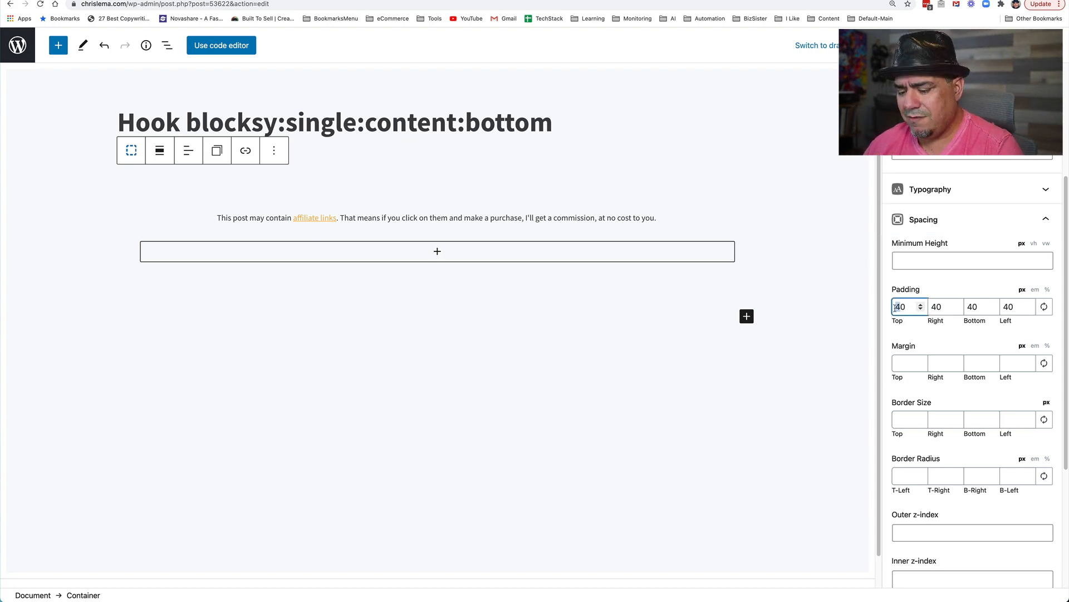
pyautogui.write('30')
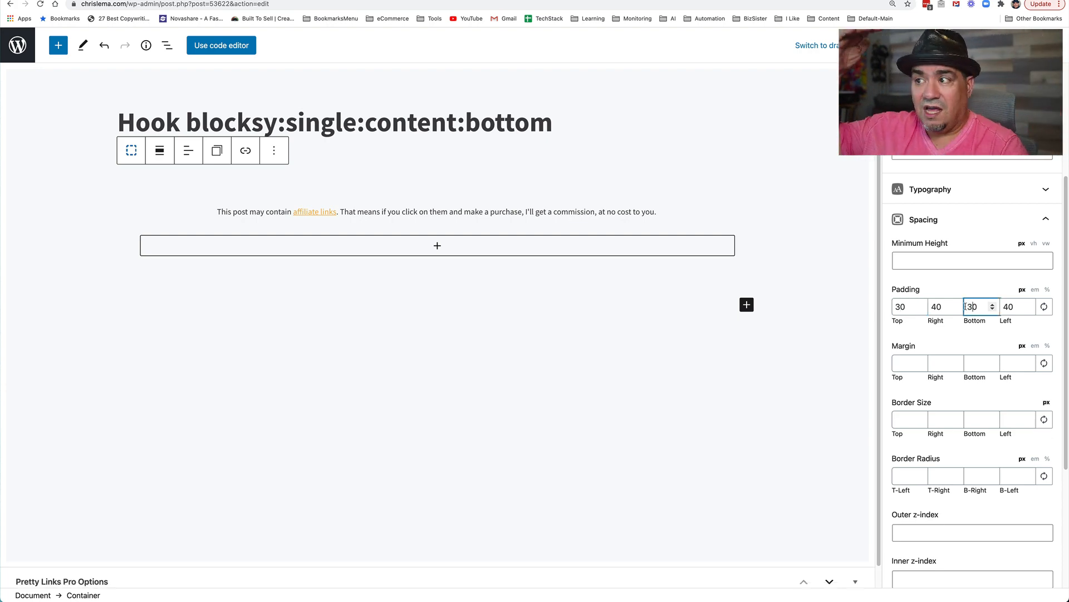
pyautogui.write('30')
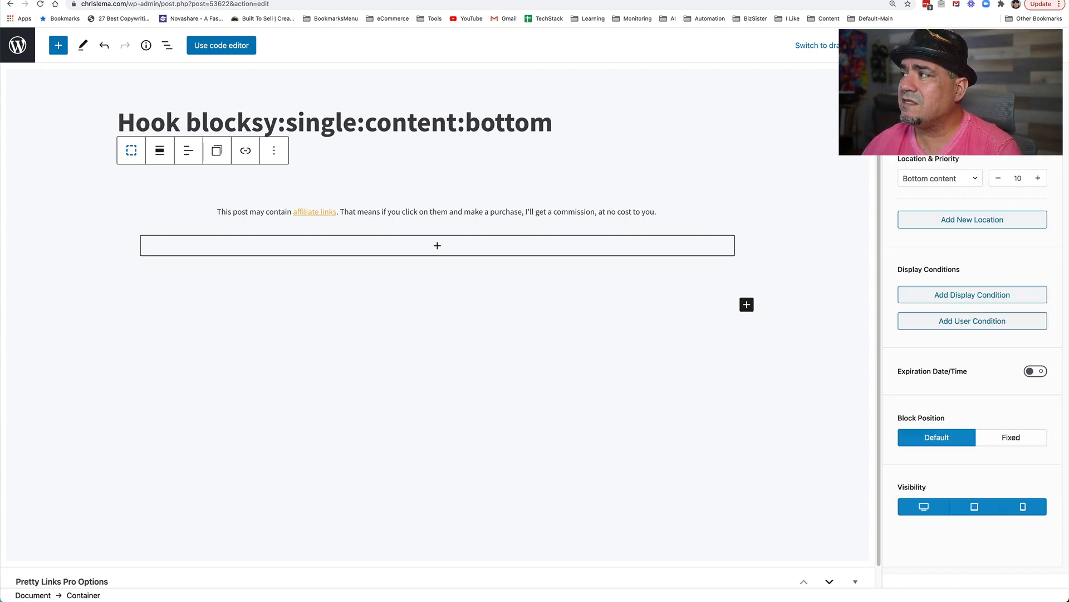
# Step: Add an Include > Single Post display condition and update the content block
pyautogui.click(971, 294)
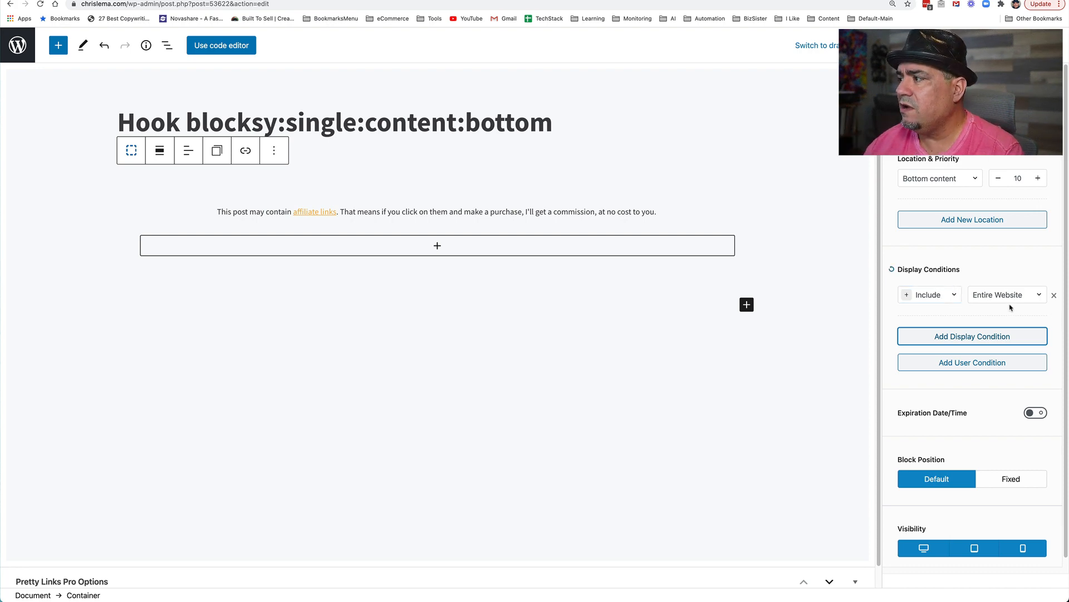
pyautogui.click(1003, 294)
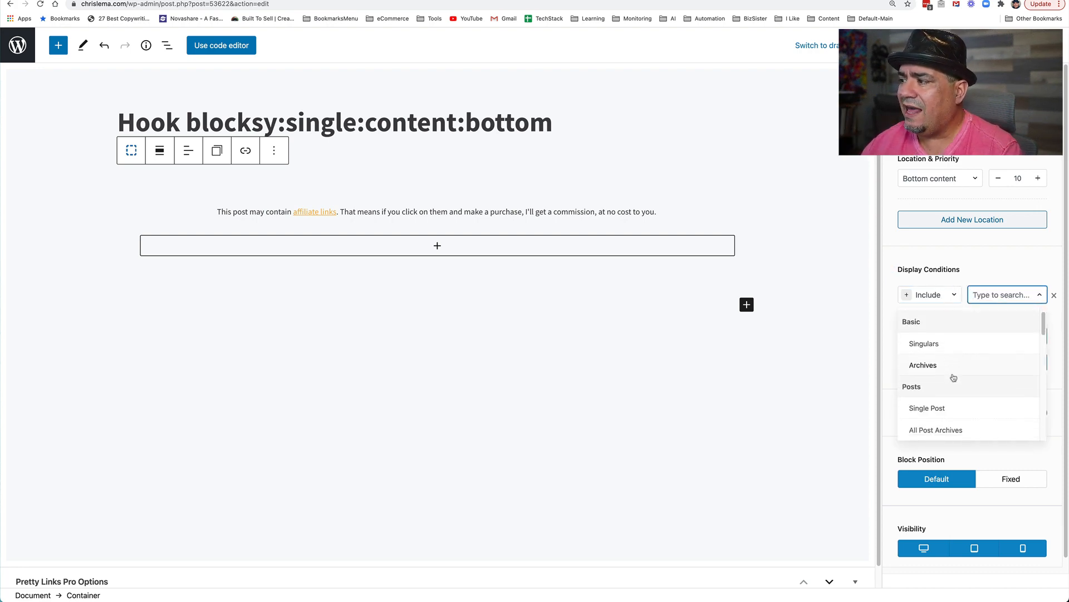
pyautogui.click(927, 407)
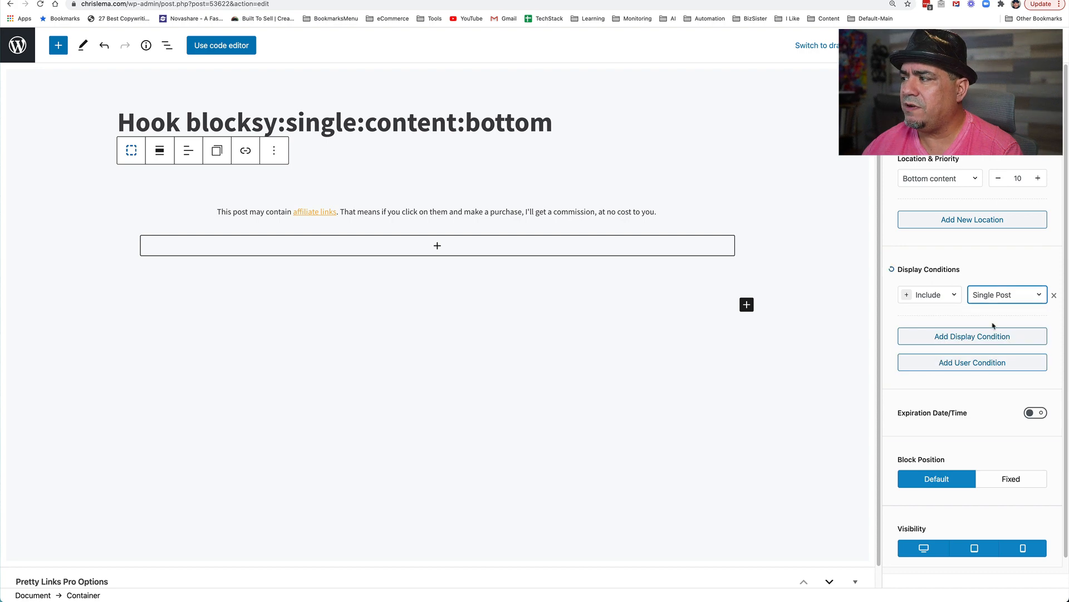
pyautogui.click(1039, 4)
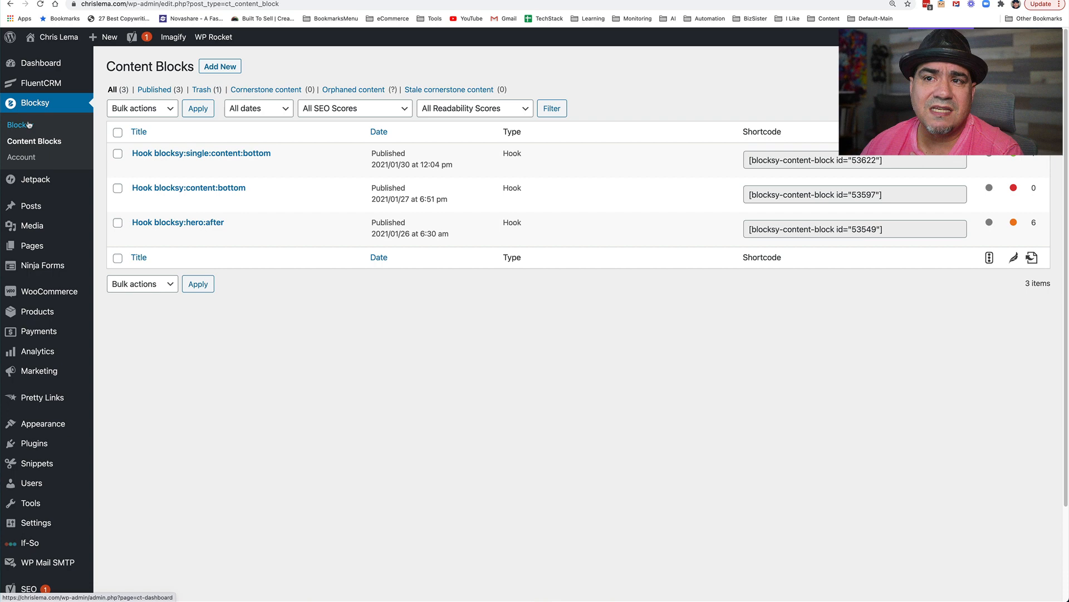
# Step: Reload Content Blocks, start a new Hook content block, then dismiss the dialog
pyautogui.click(20, 124)
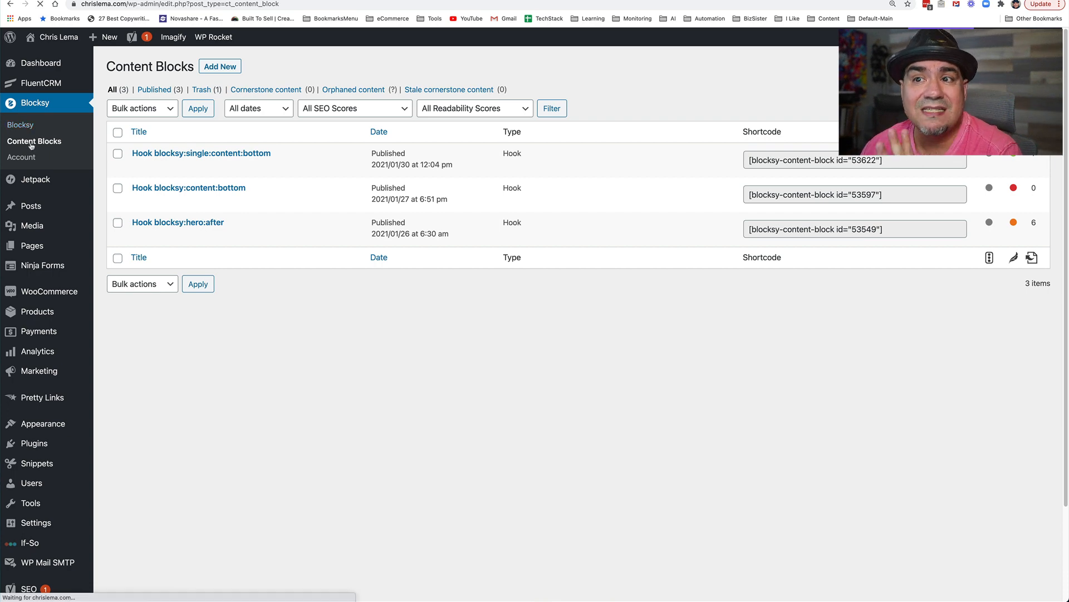
pyautogui.moveTo(201, 153)
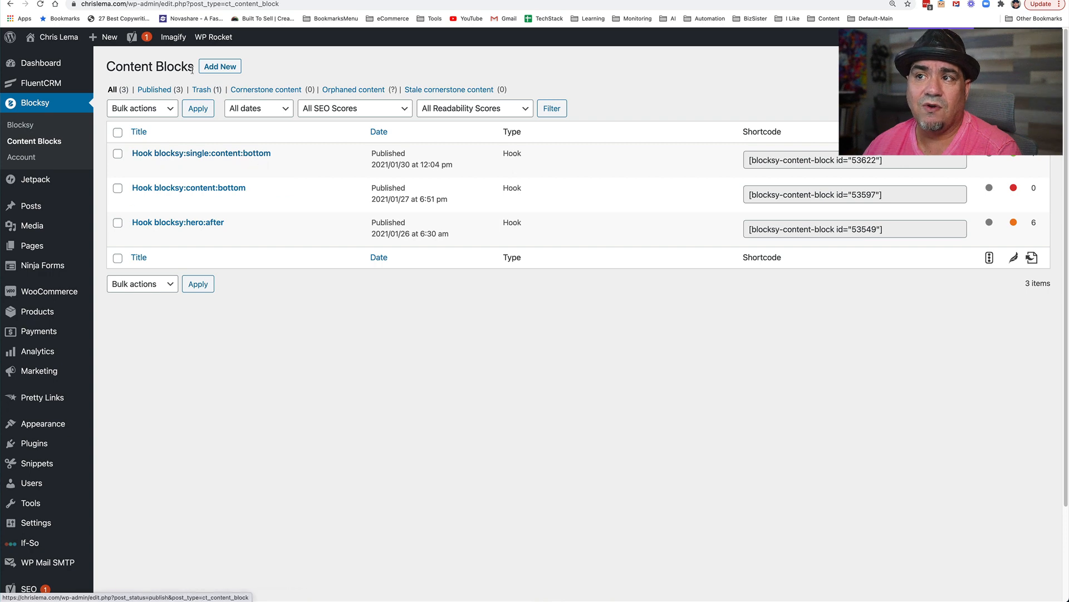
pyautogui.click(220, 66)
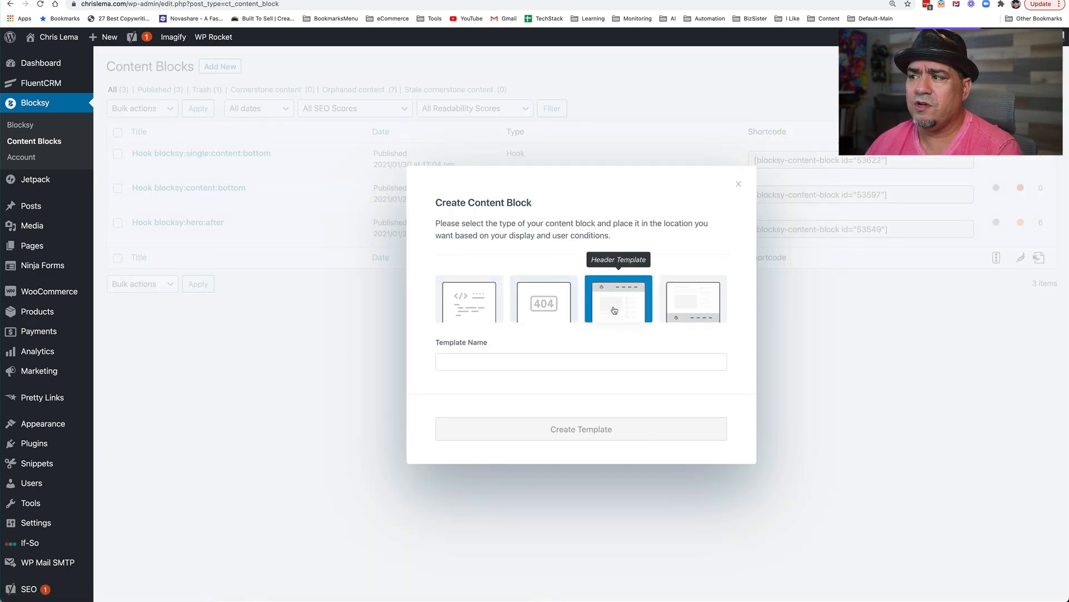
pyautogui.click(468, 301)
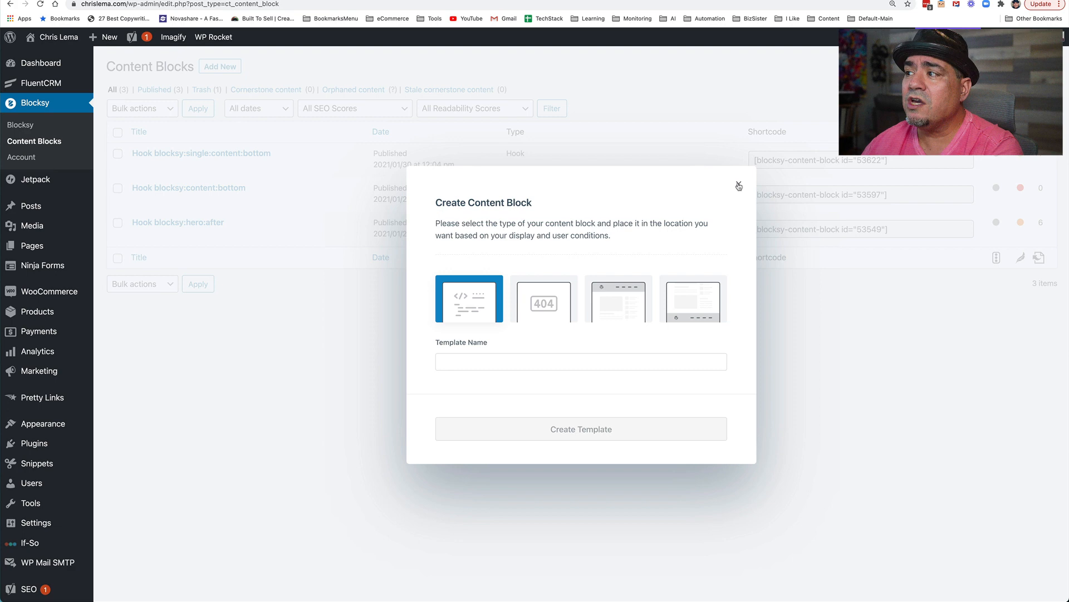
pyautogui.click(738, 186)
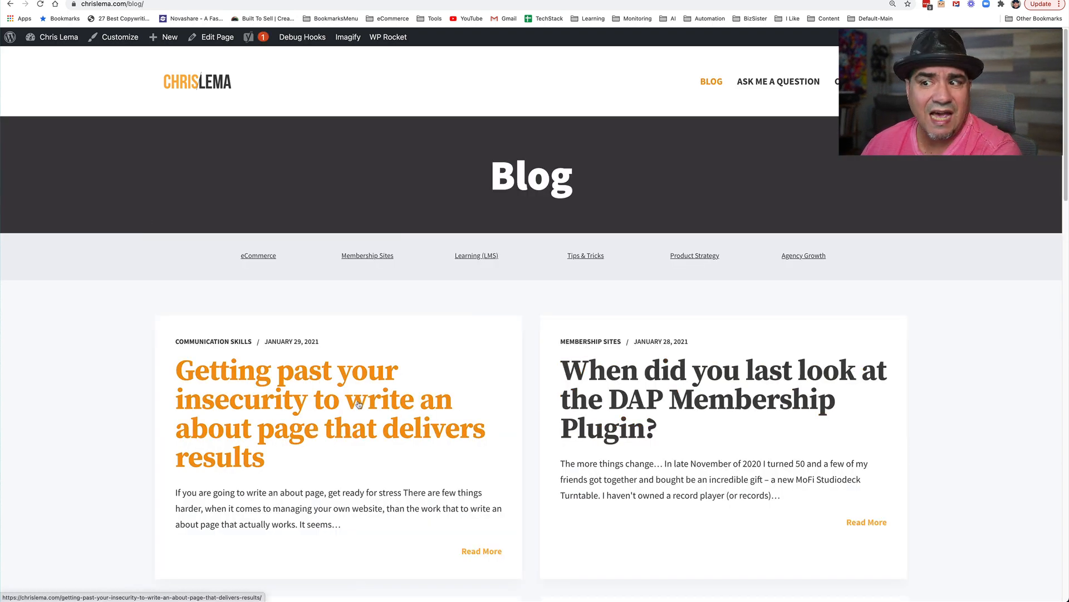
# Step: Open the 'writing an about page' post and scroll down to the affiliate disclosure beneath the signup form
pyautogui.click(296, 399)
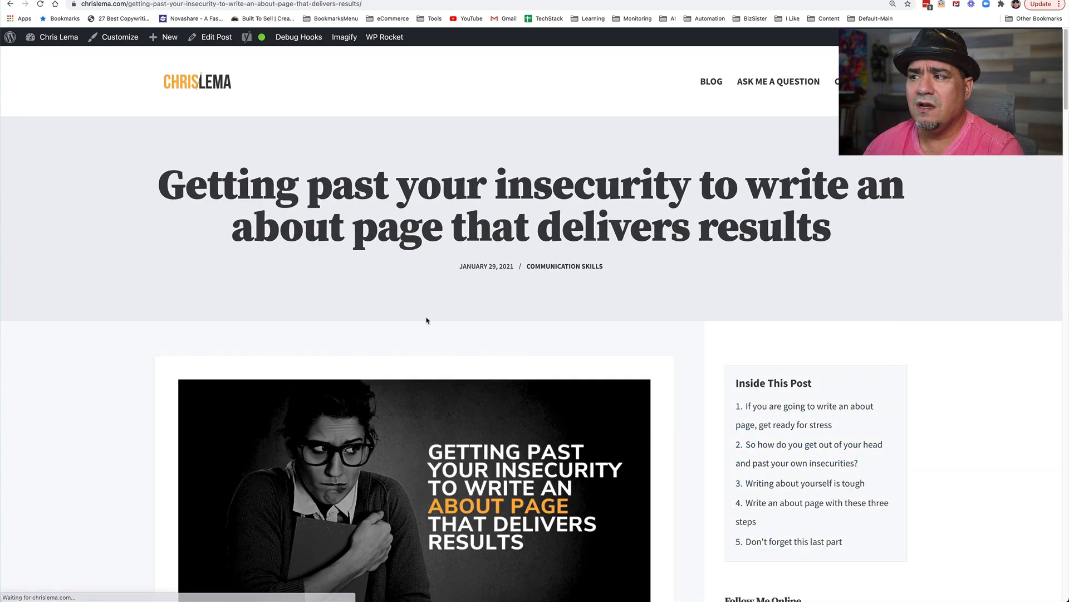
pyautogui.scroll(-3)
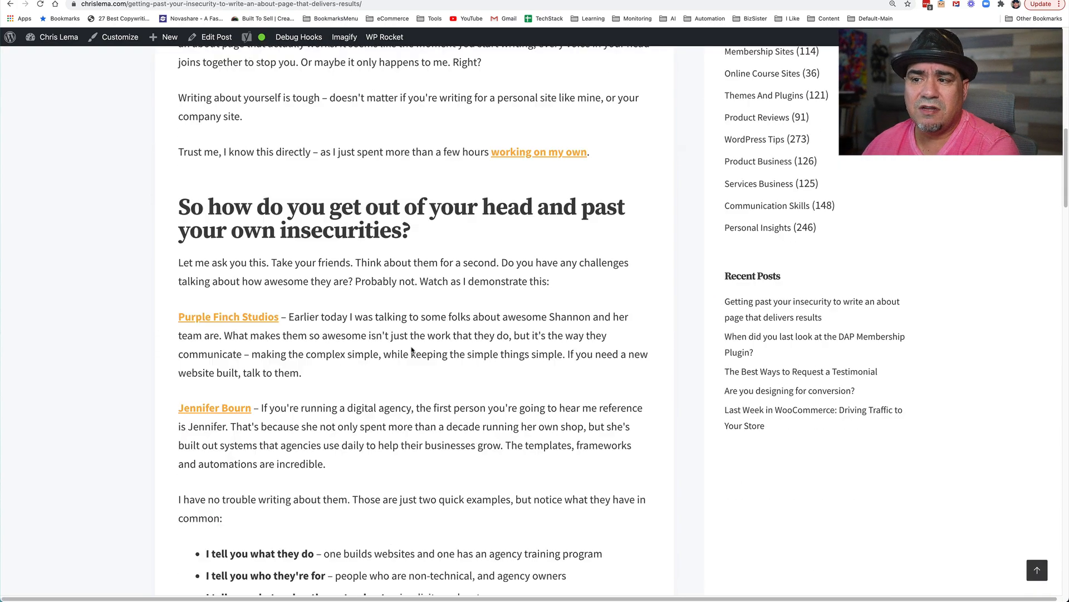
pyautogui.scroll(-3)
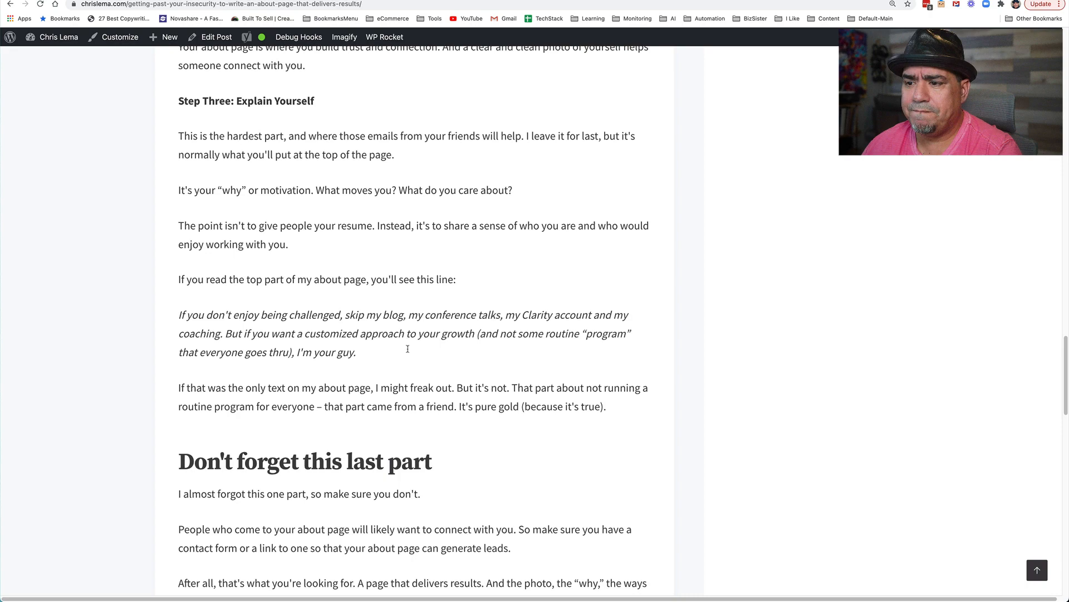
pyautogui.scroll(-3)
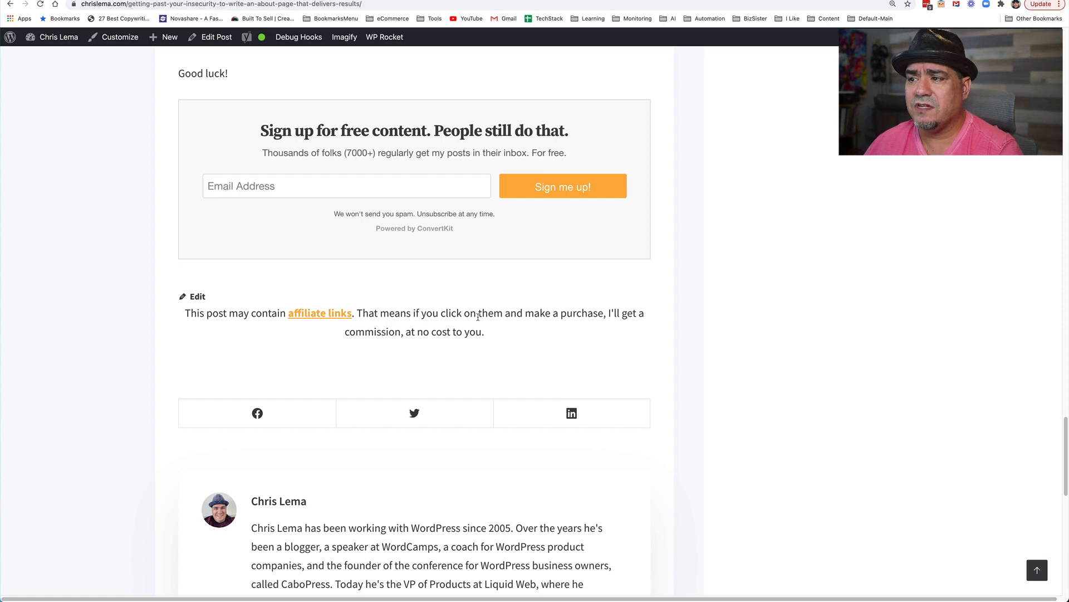
pyautogui.moveTo(419, 352)
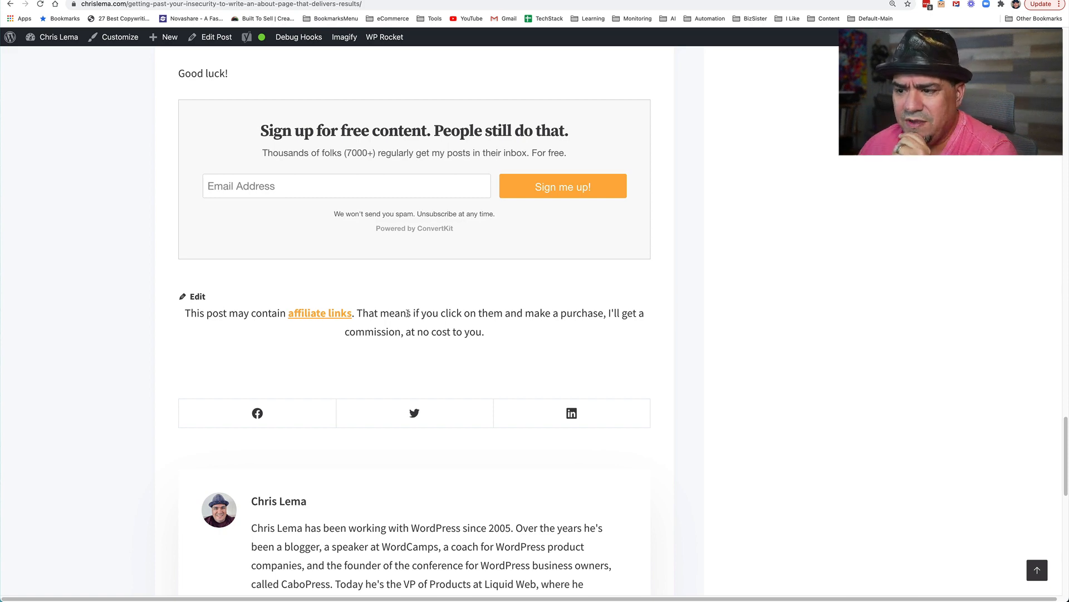
pyautogui.moveTo(401, 538)
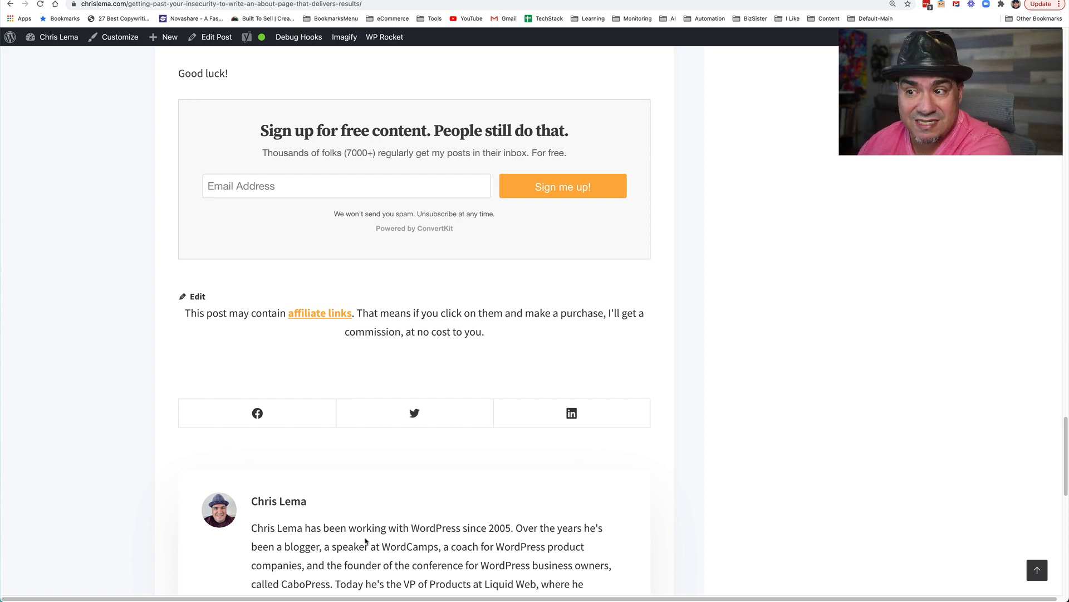
pyautogui.scroll(-3)
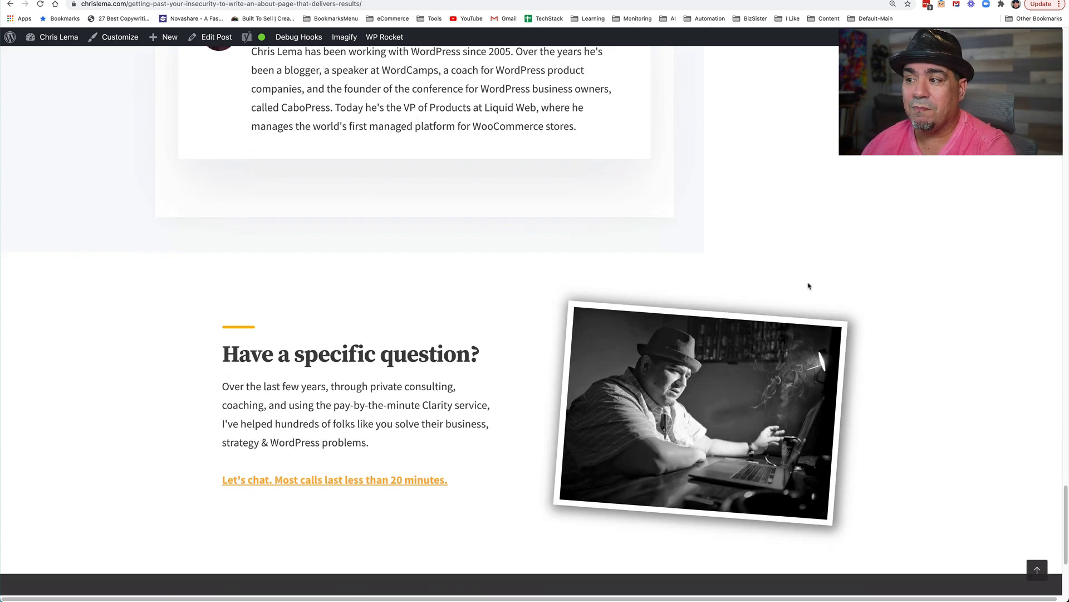